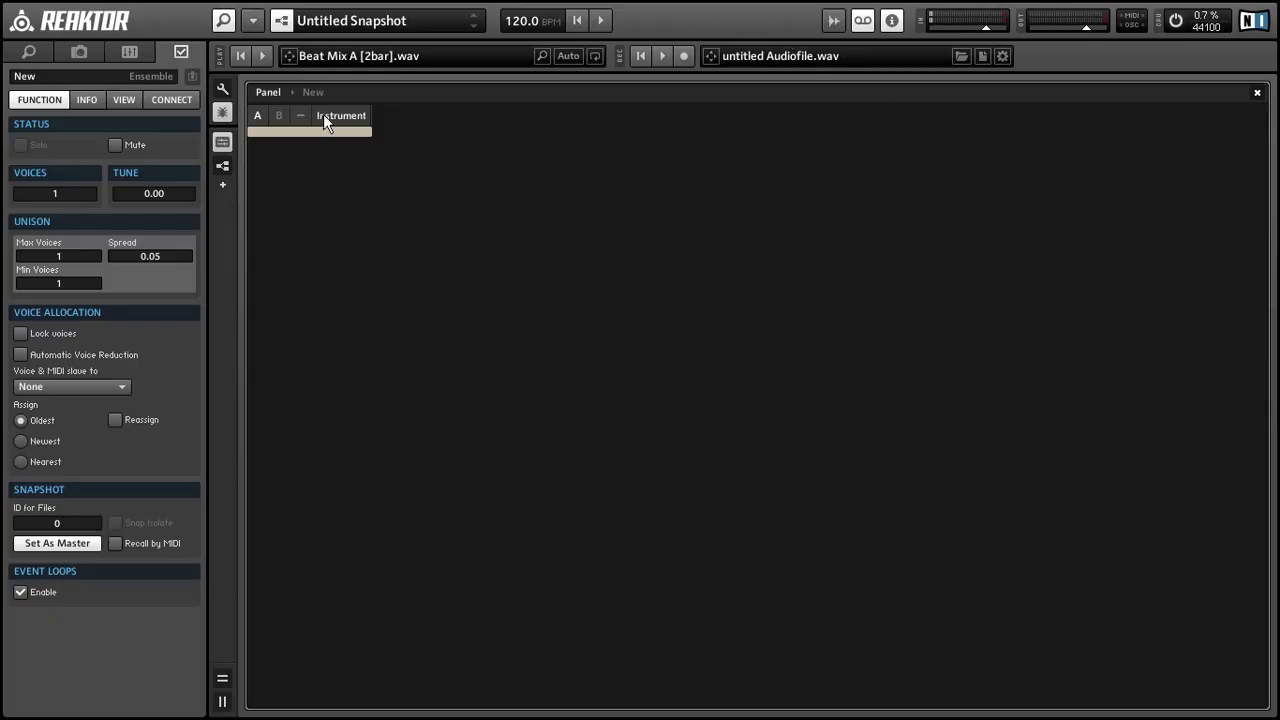
Open the new instrument's structure for editing
left_click(341, 115)
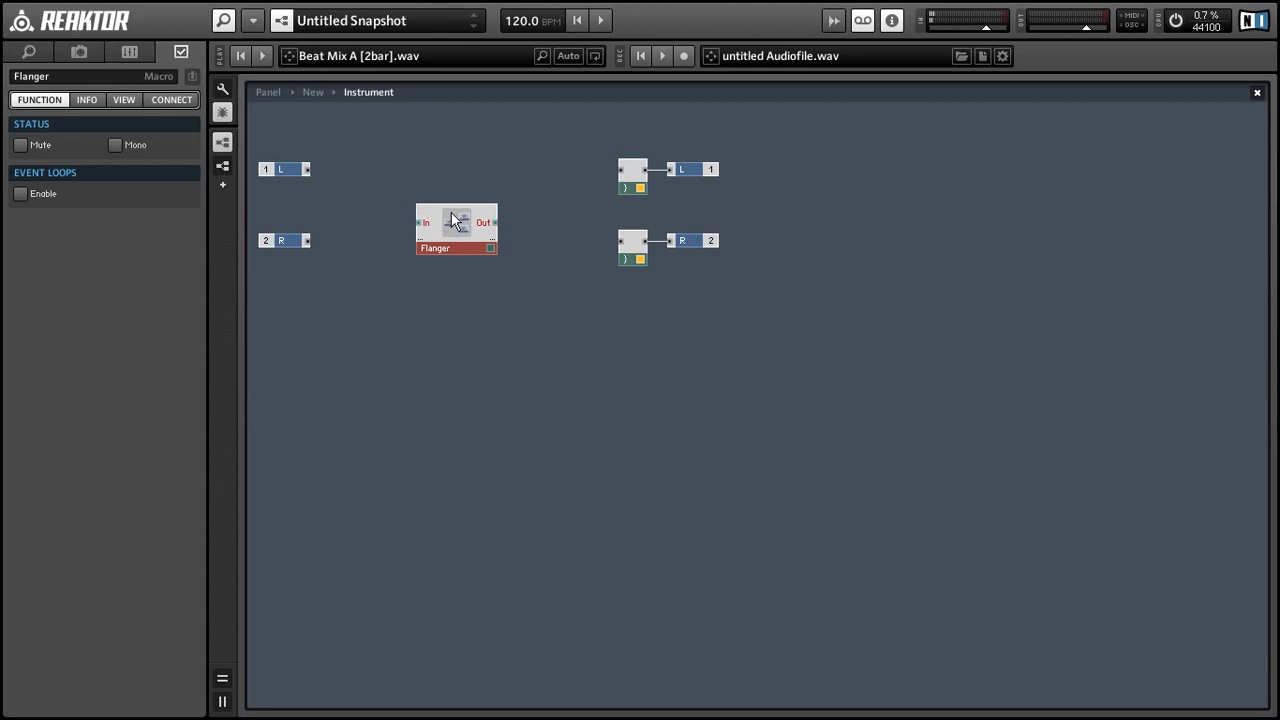
Enter the Flanger macro and insert a Single Delay module
double_click(456, 228)
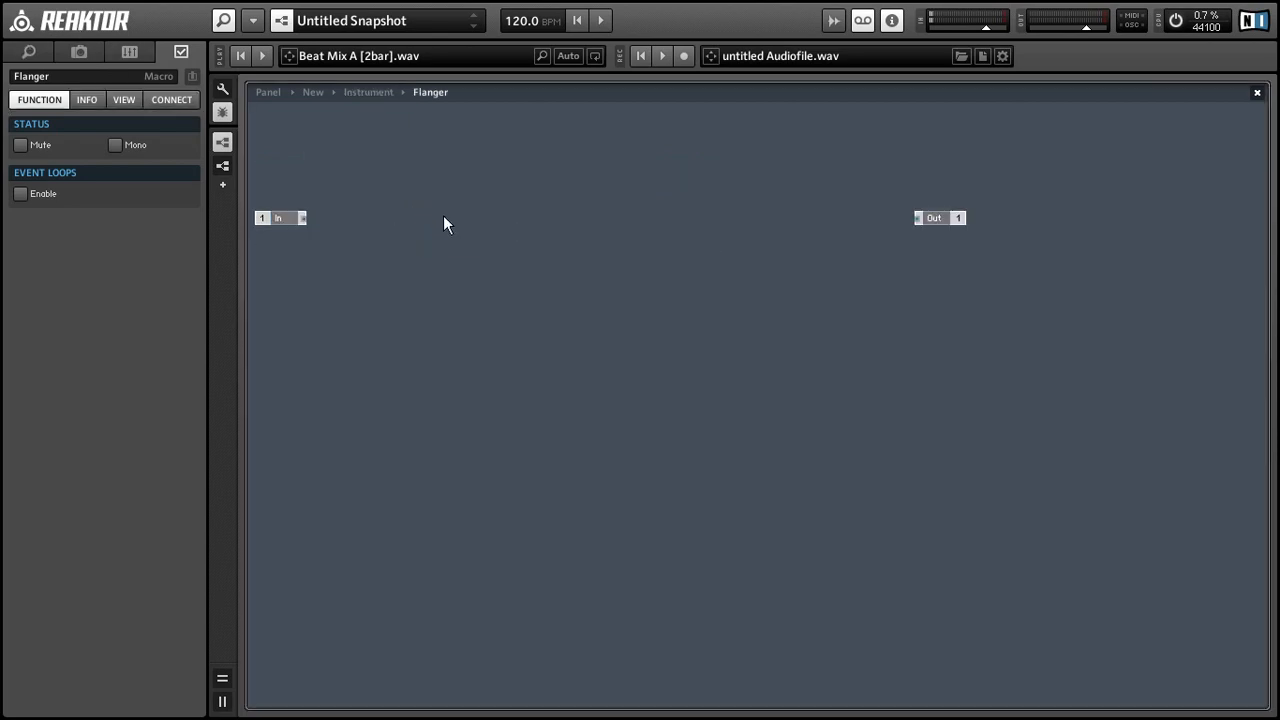
mouse_move(477, 271)
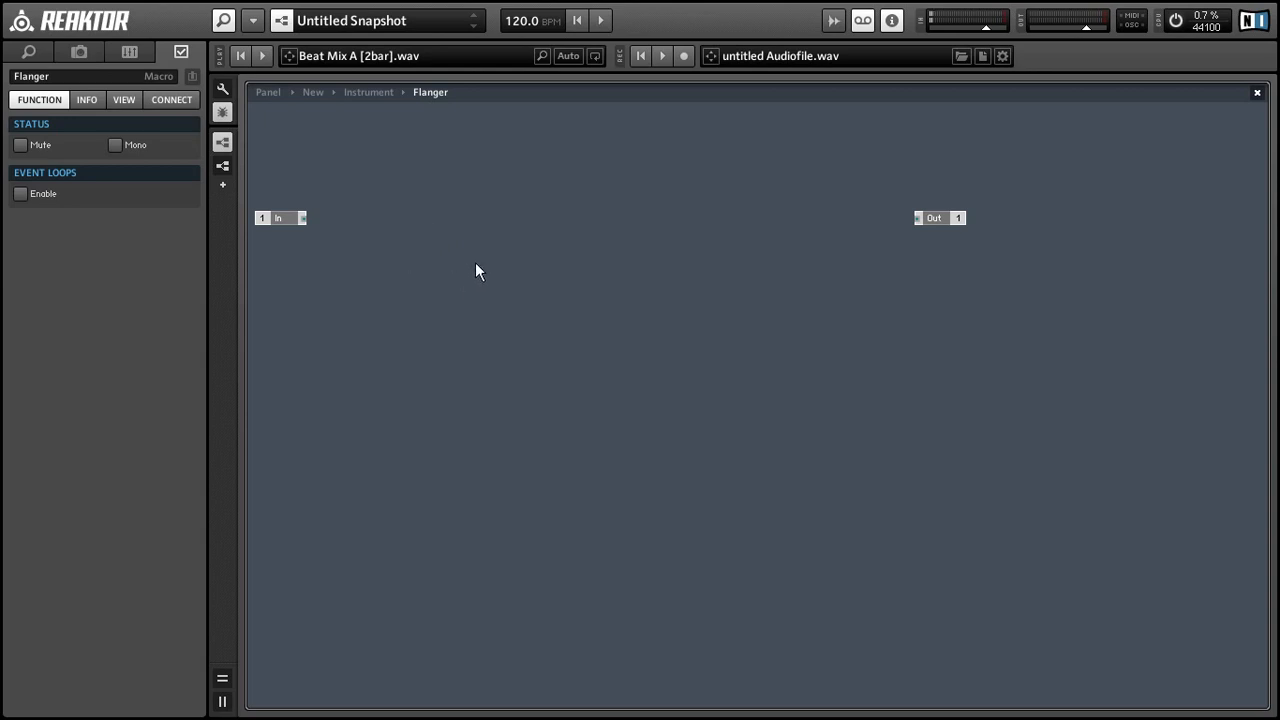
right_click(477, 271)
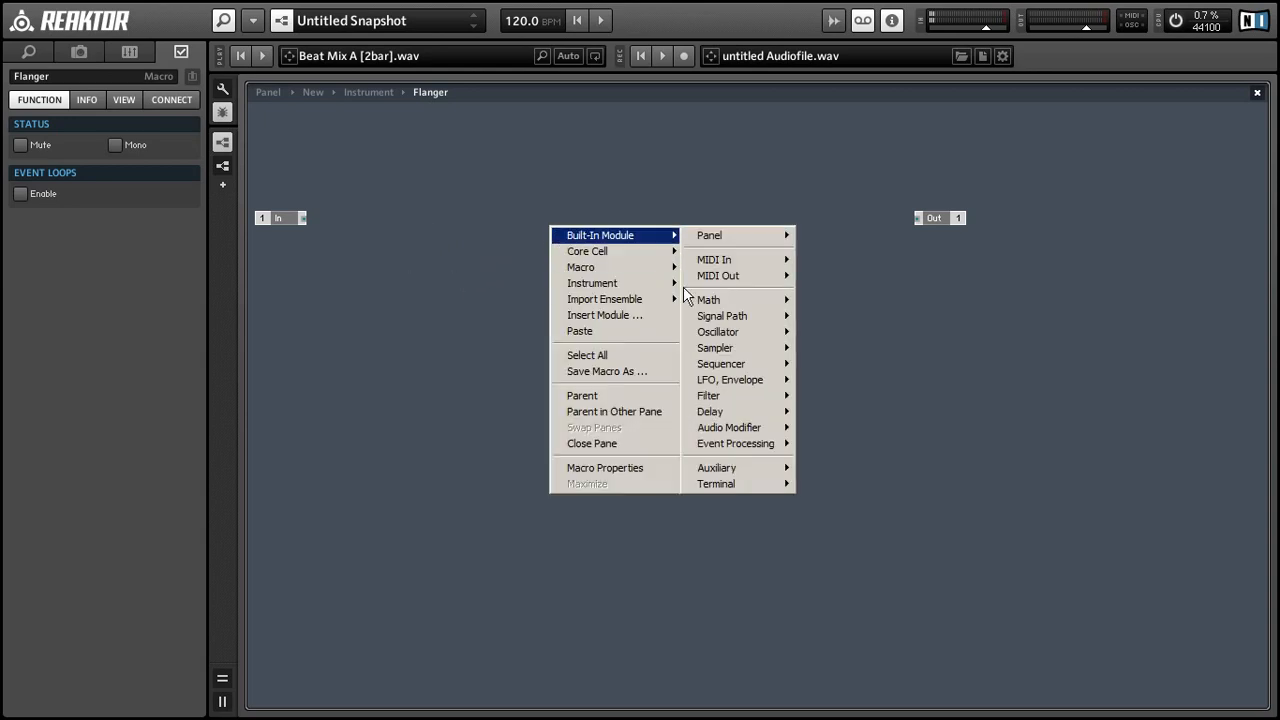
mouse_move(720, 363)
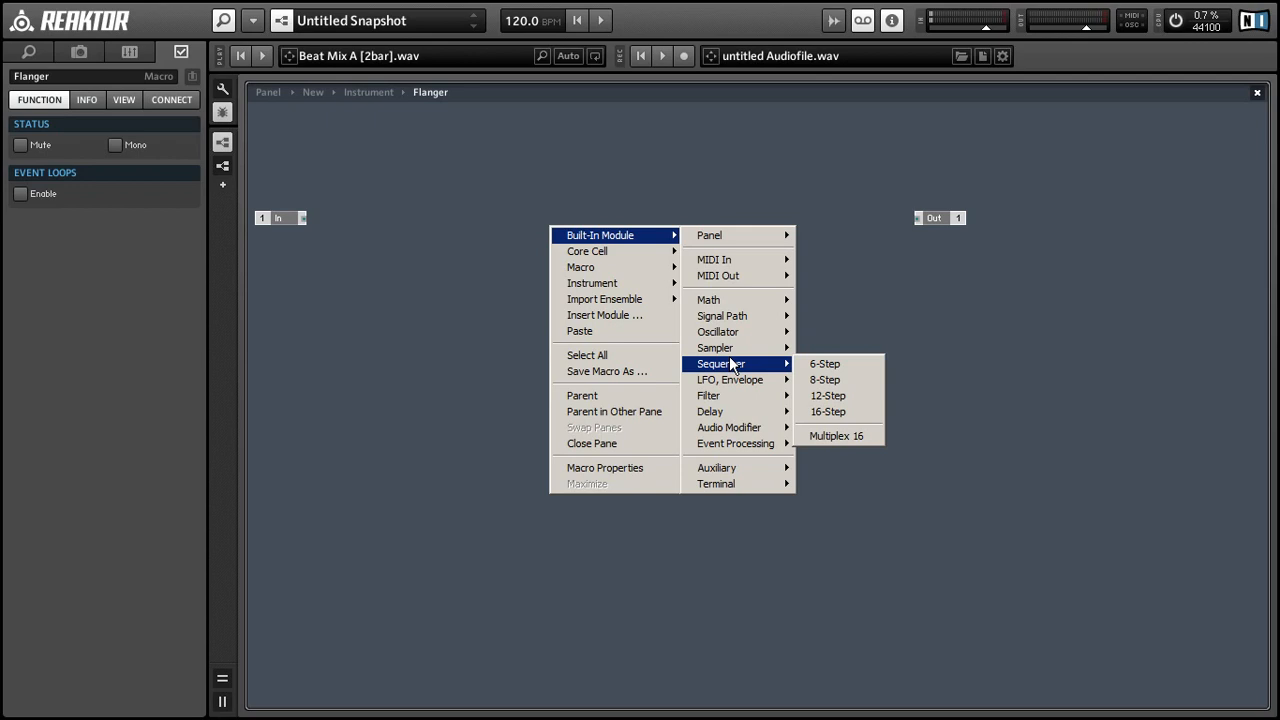
mouse_move(710, 411)
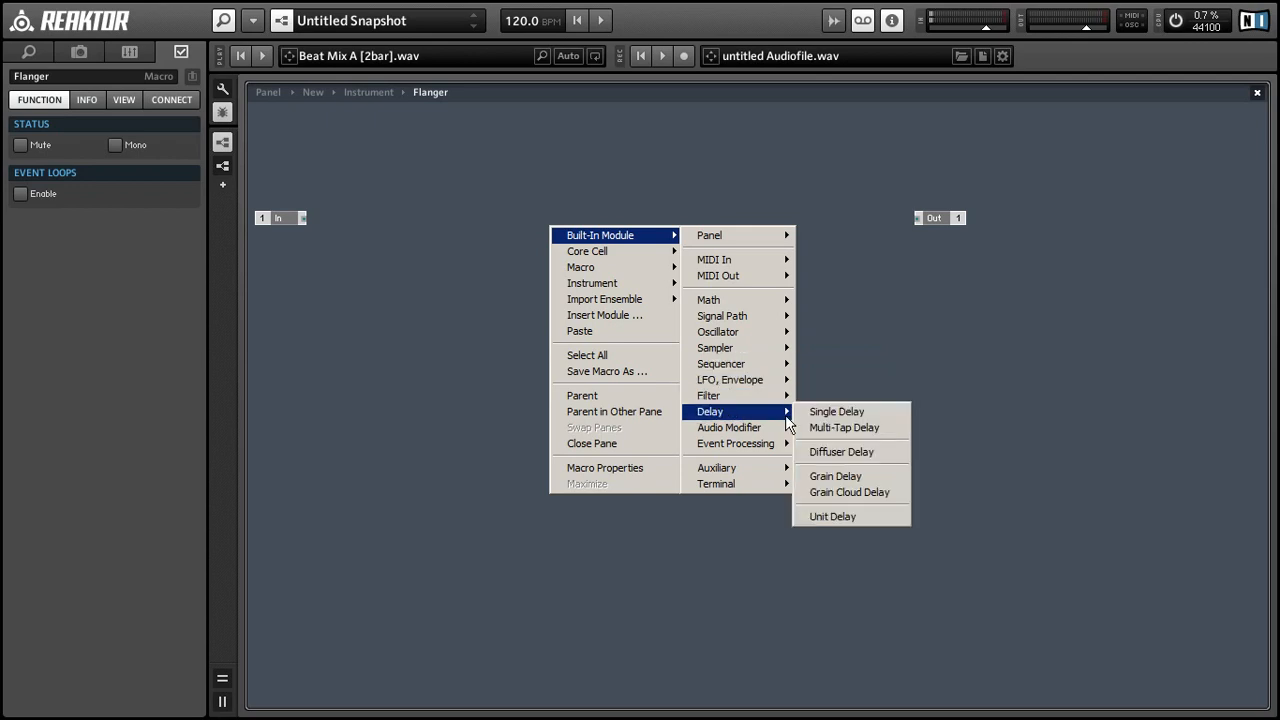
left_click(836, 411)
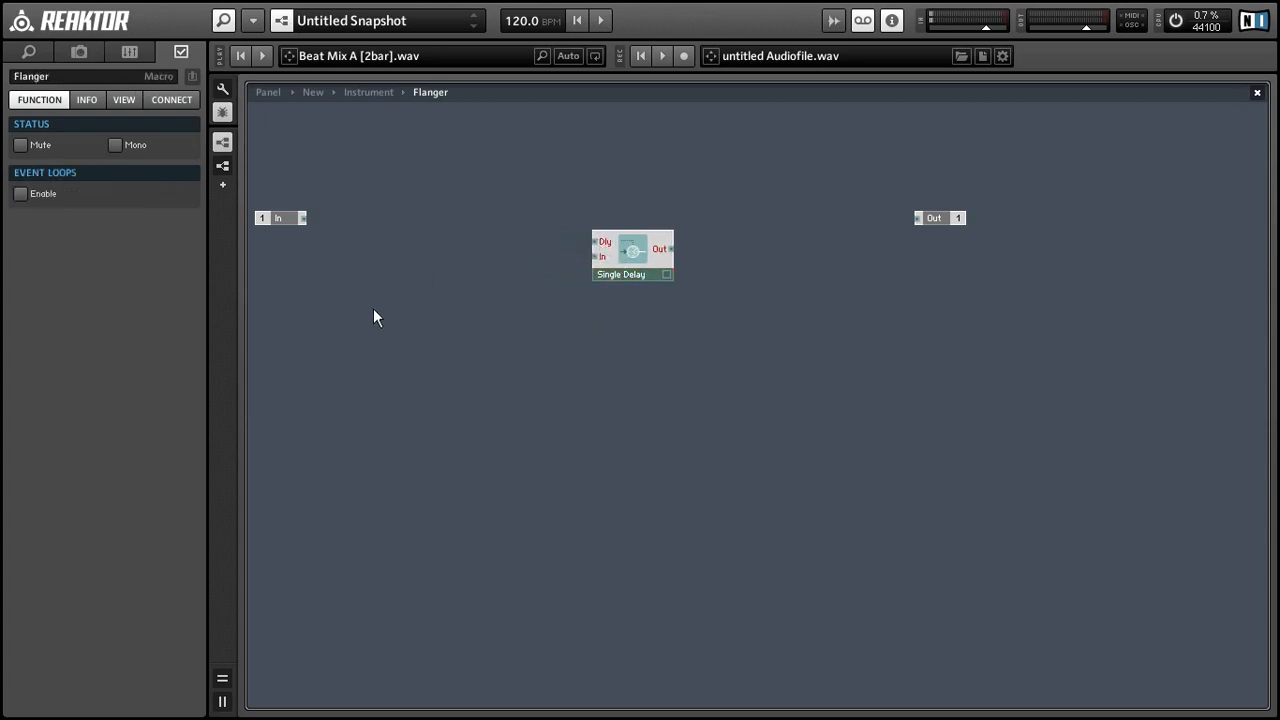
Insert a Sine oscillator with constant 1 amplitude and move it lower right
right_click(377, 317)
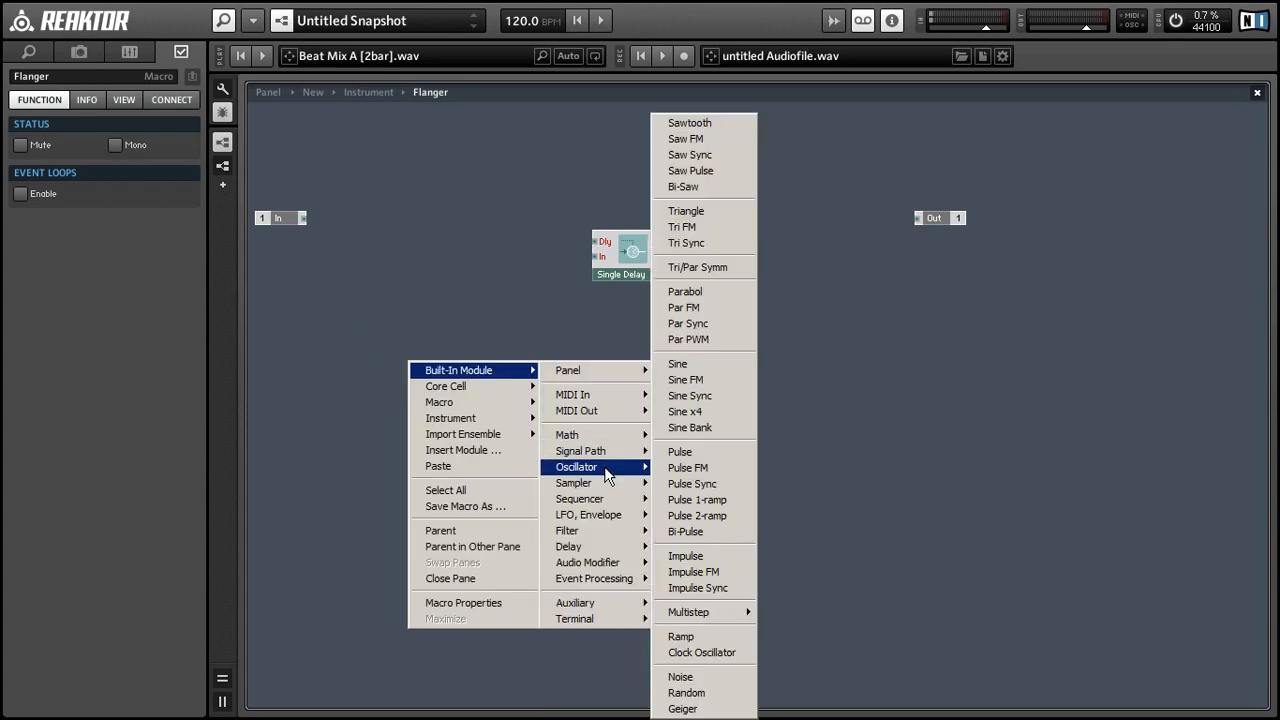
mouse_move(677, 363)
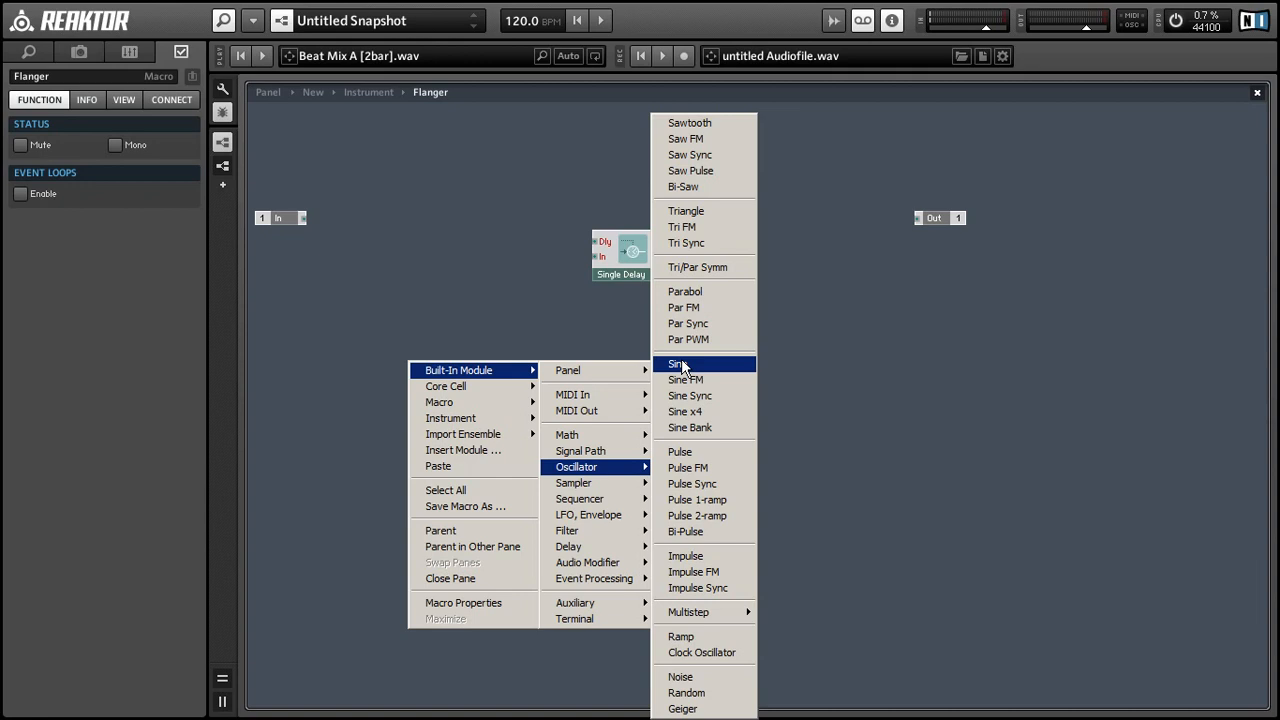
left_click(677, 363)
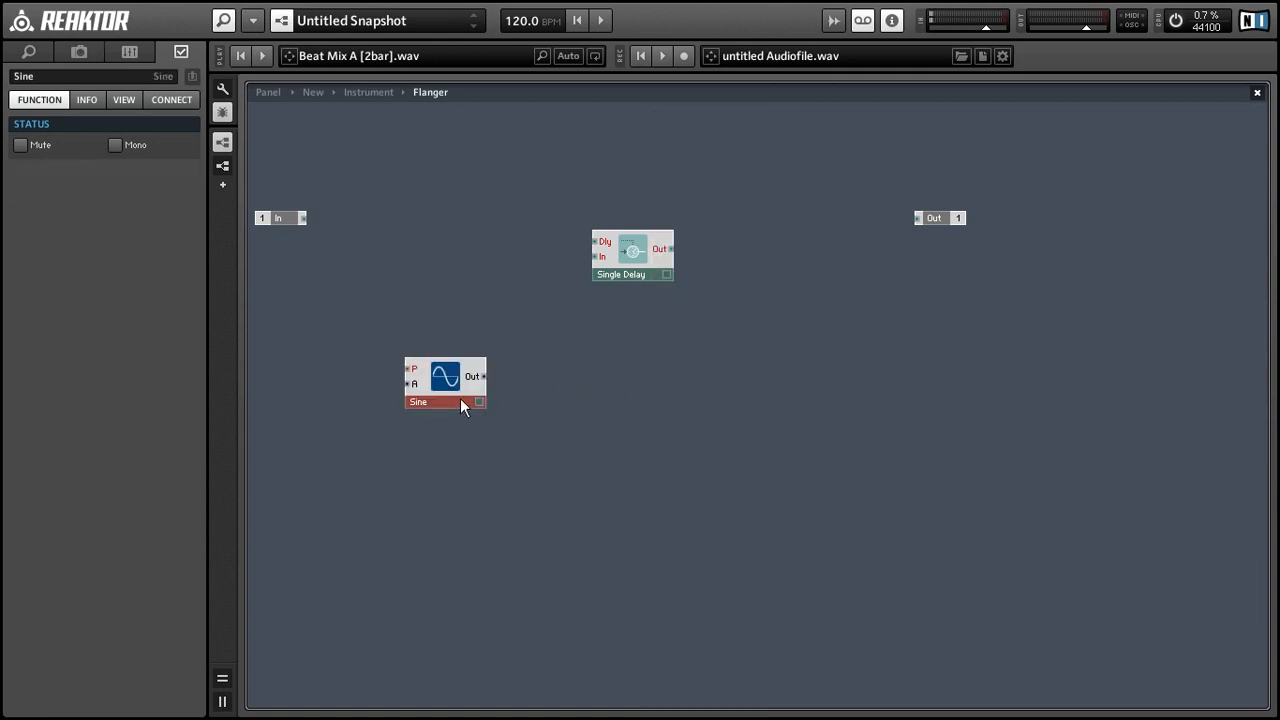
left_click_drag(445, 385, 523, 420)
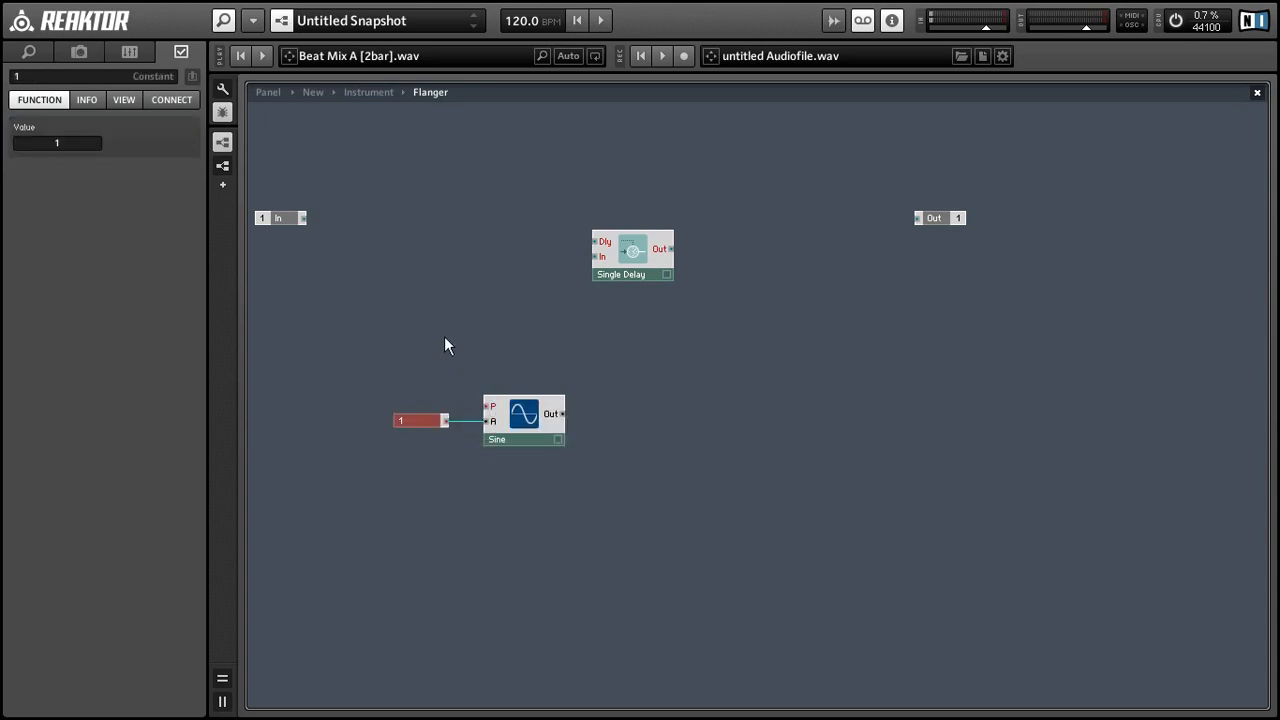
Add a Log (F) converter and a Freq fader ranging 0.001 to 1 for the Sine
right_click(447, 345)
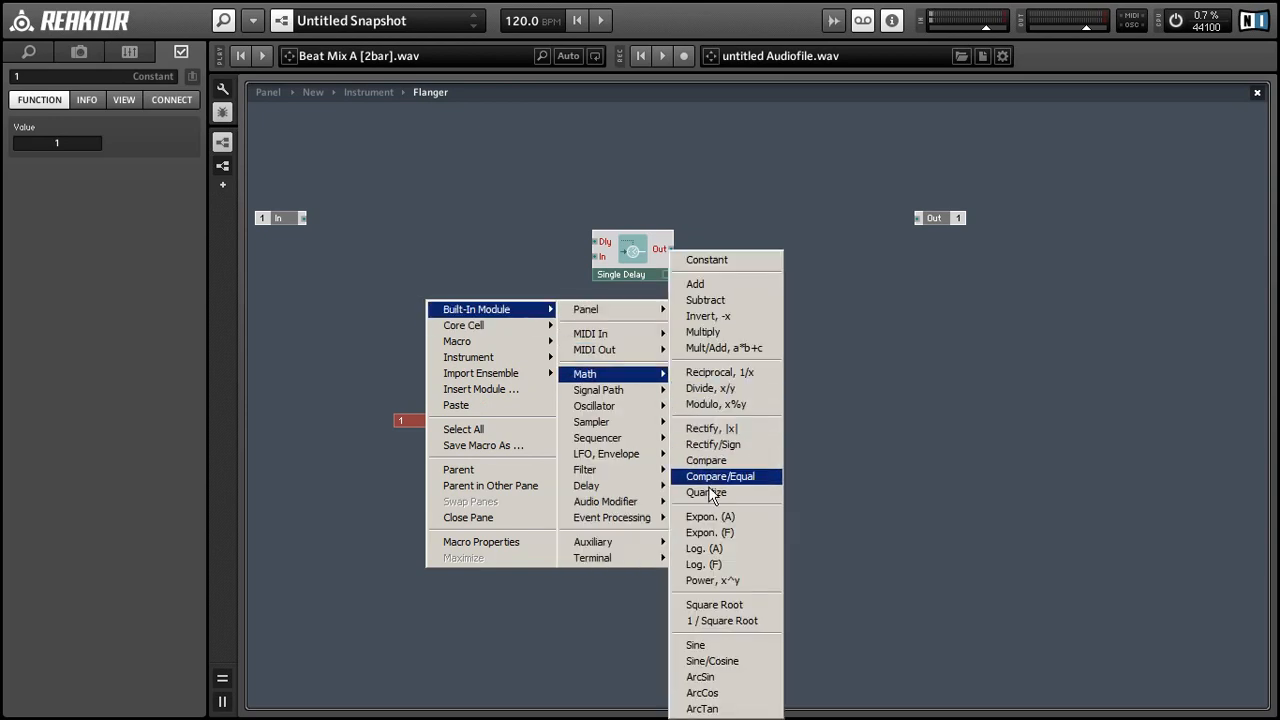
mouse_move(712, 564)
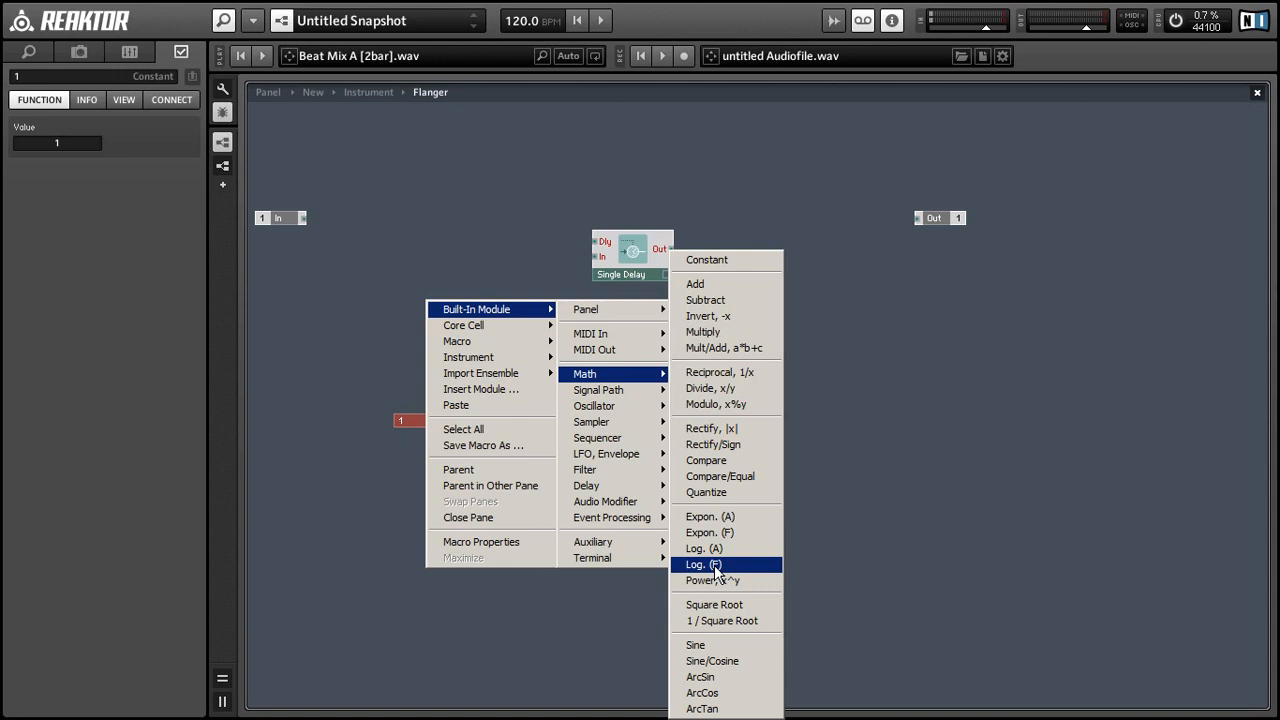
left_click(703, 564)
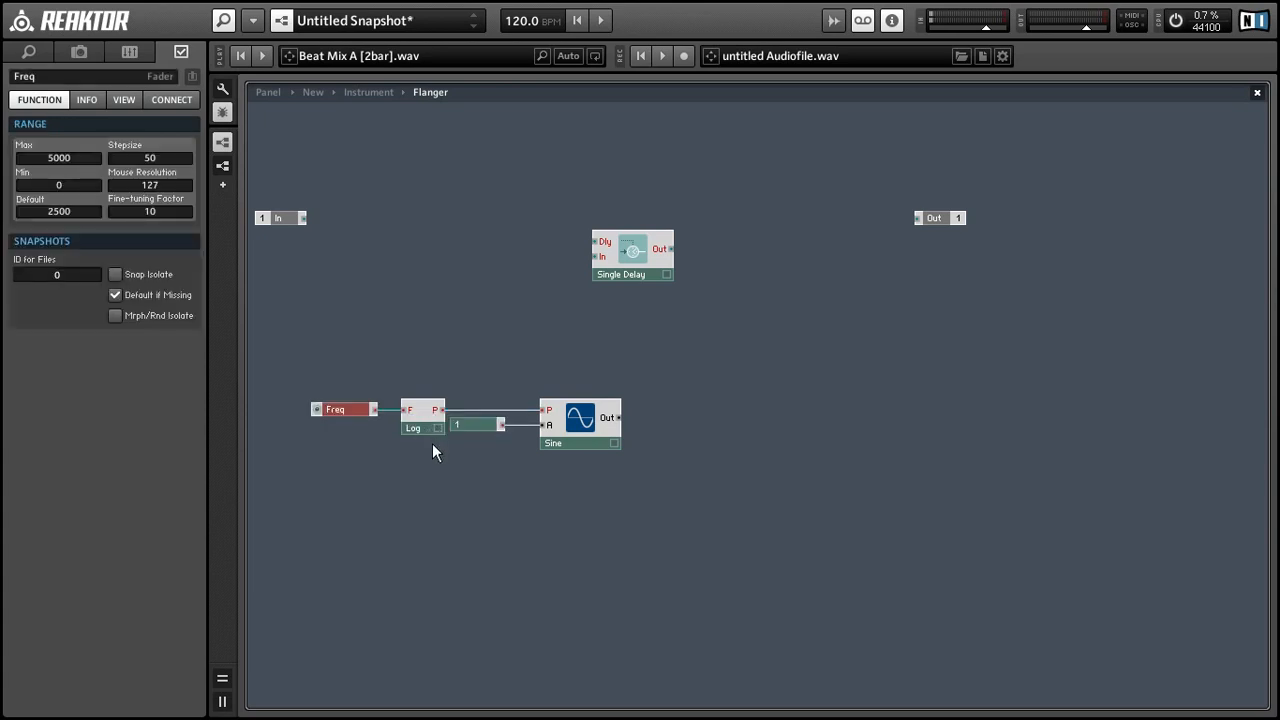
left_click(335, 420)
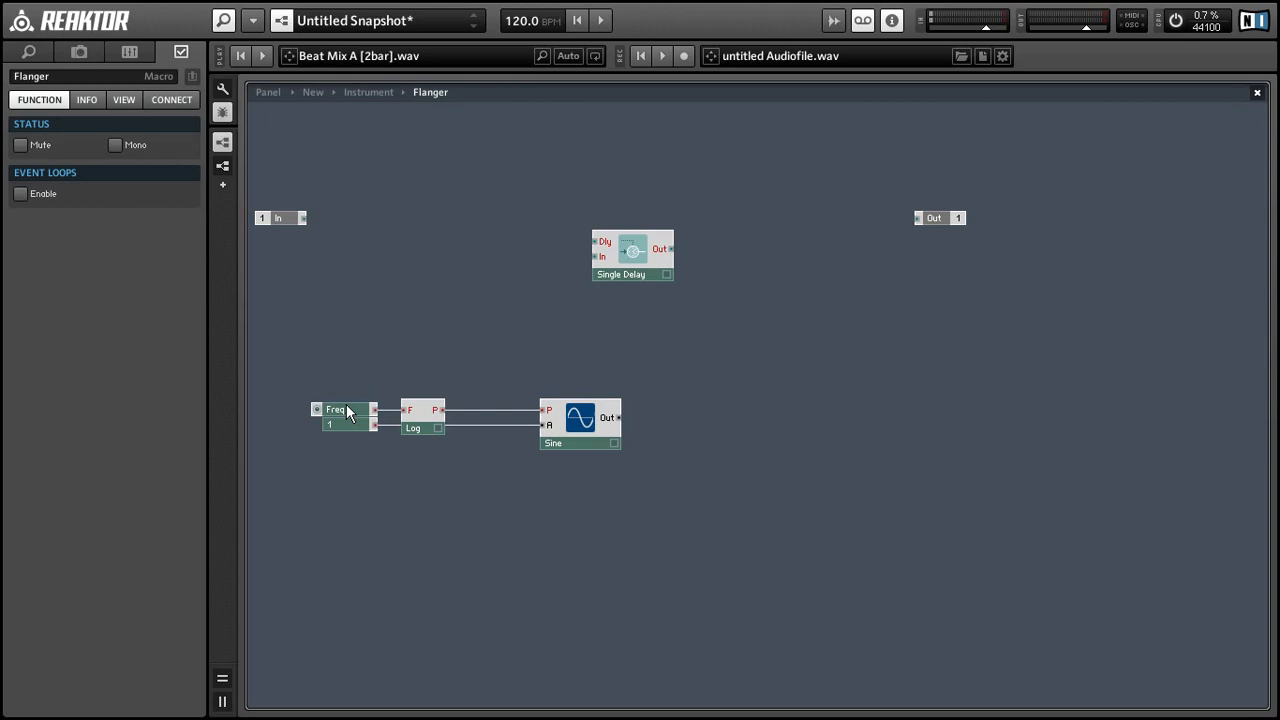
left_click(336, 409)
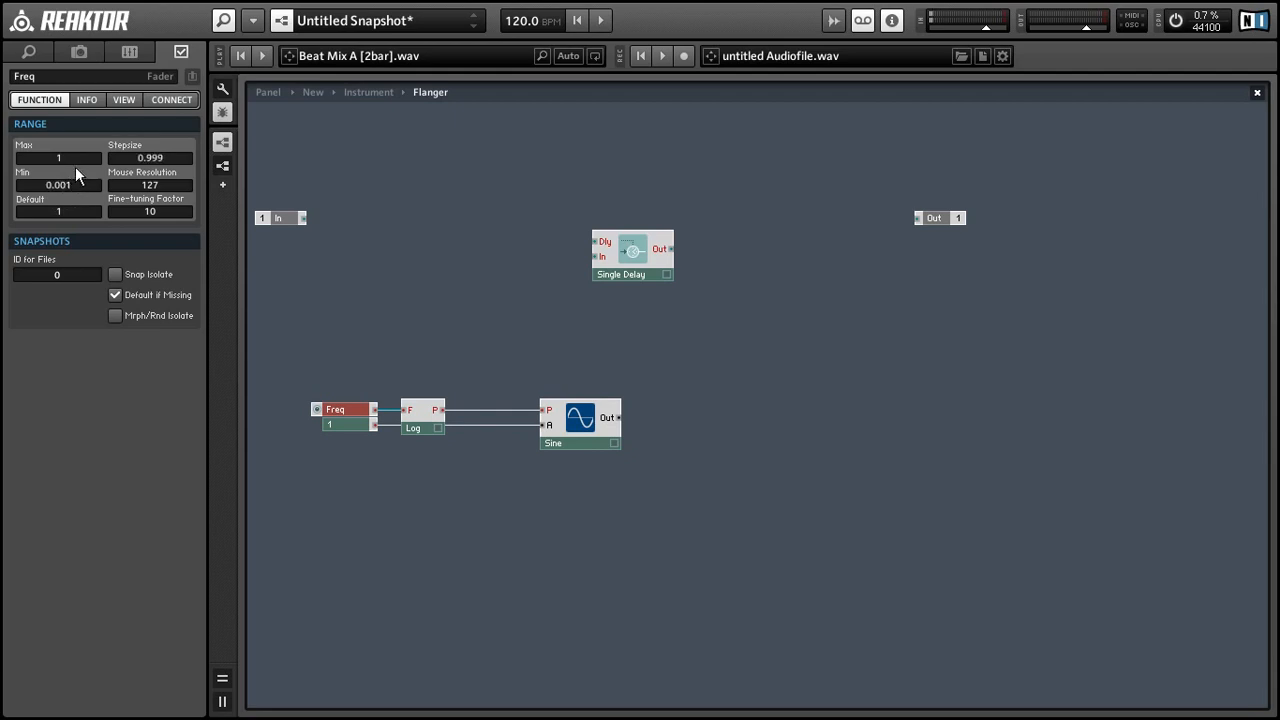
mouse_move(155, 168)
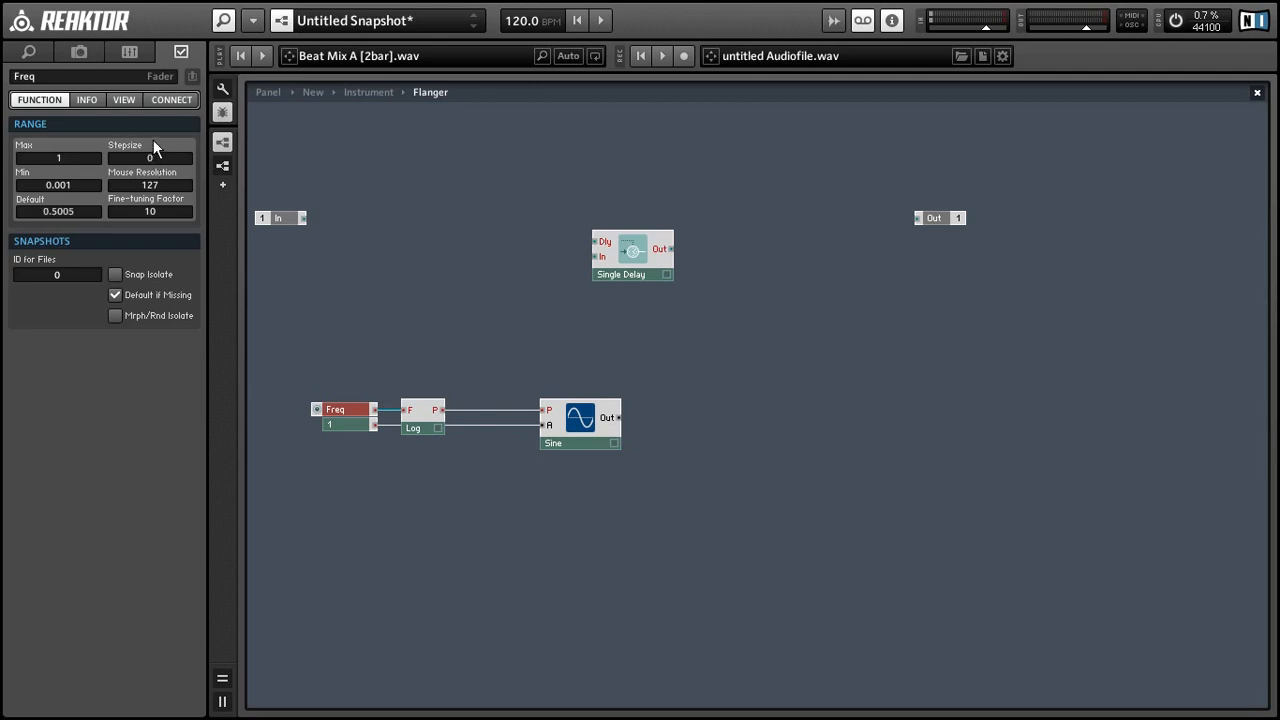
mouse_move(277, 340)
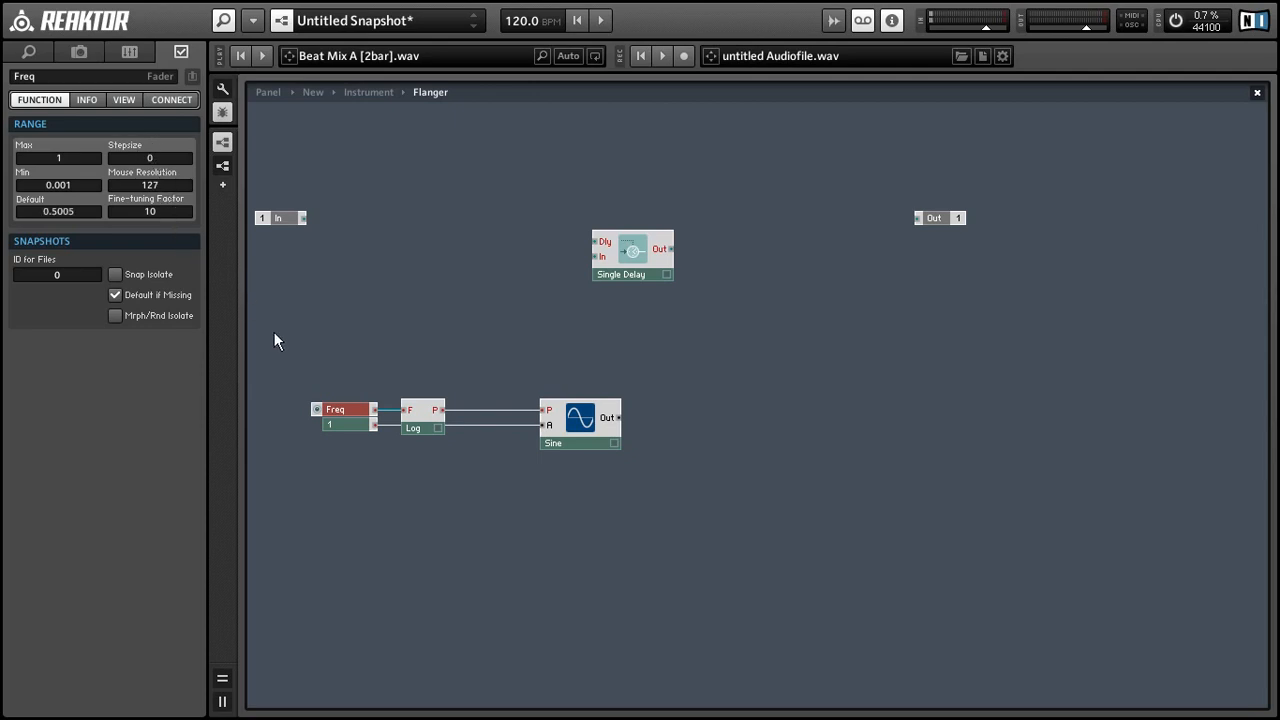
left_click(340, 427)
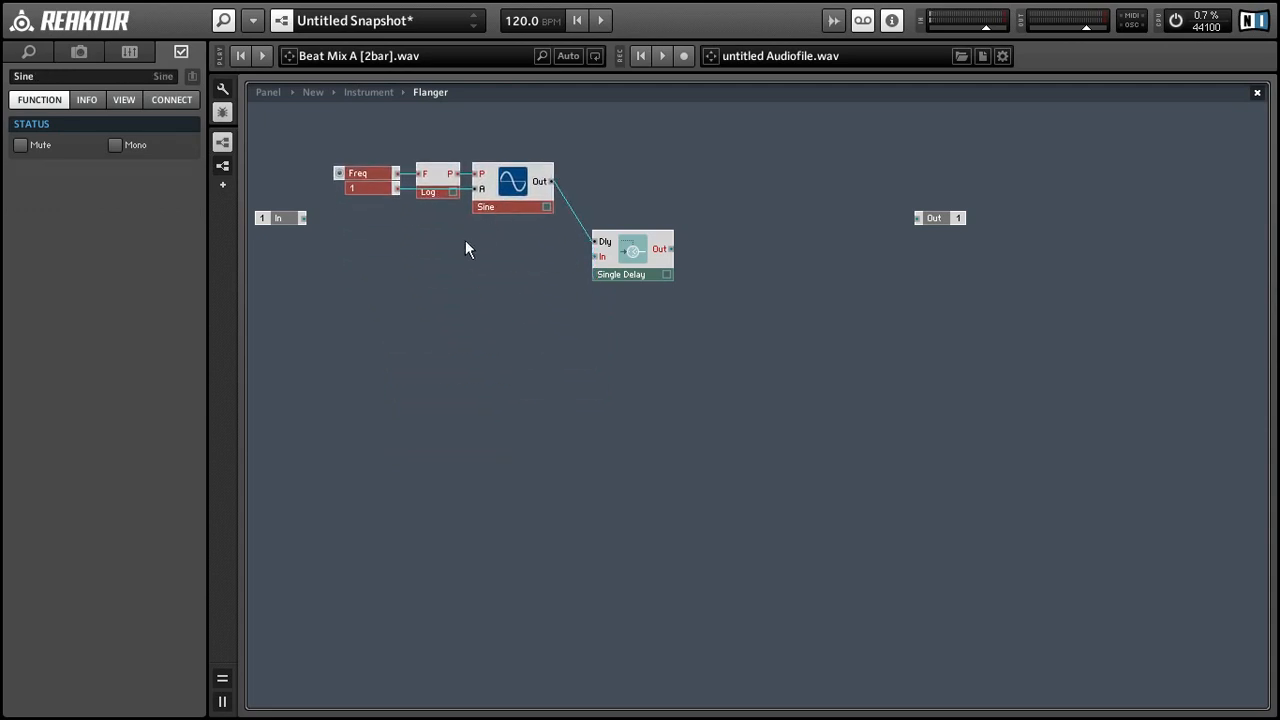
Place the audio input by the delay and wire the left input into the Flanger
left_click_drag(280, 218, 520, 266)
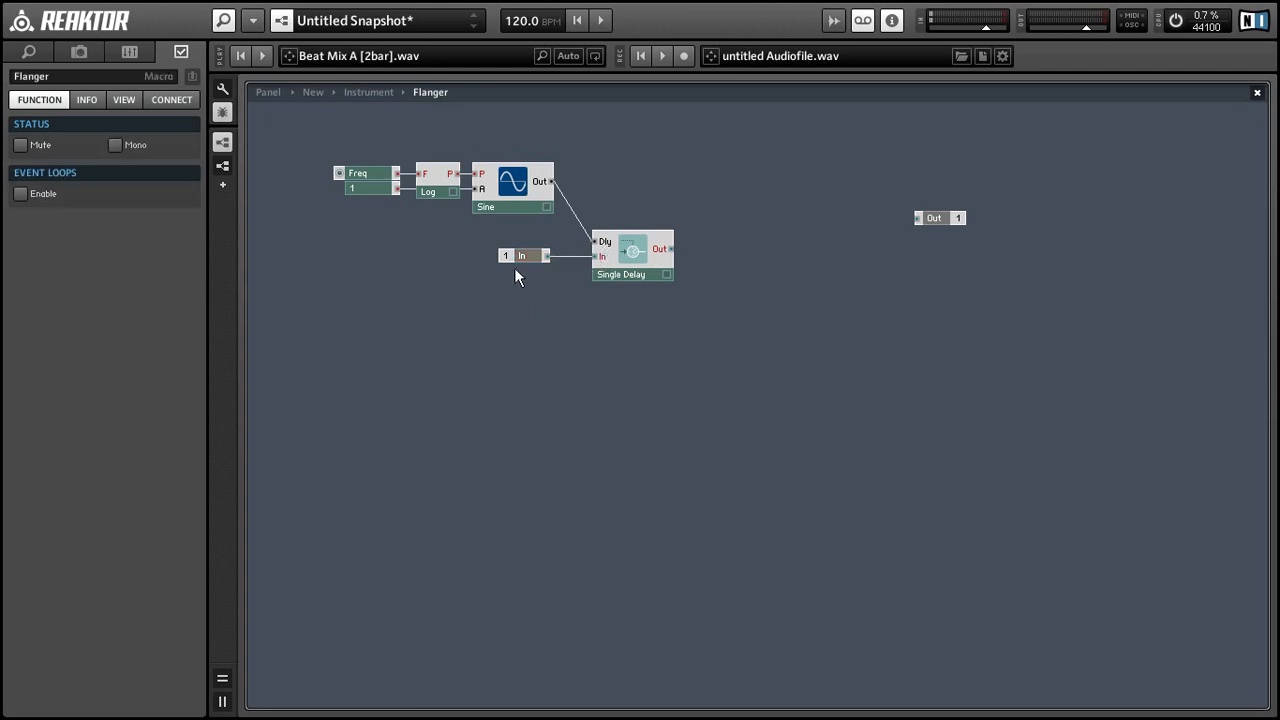
left_click(368, 92)
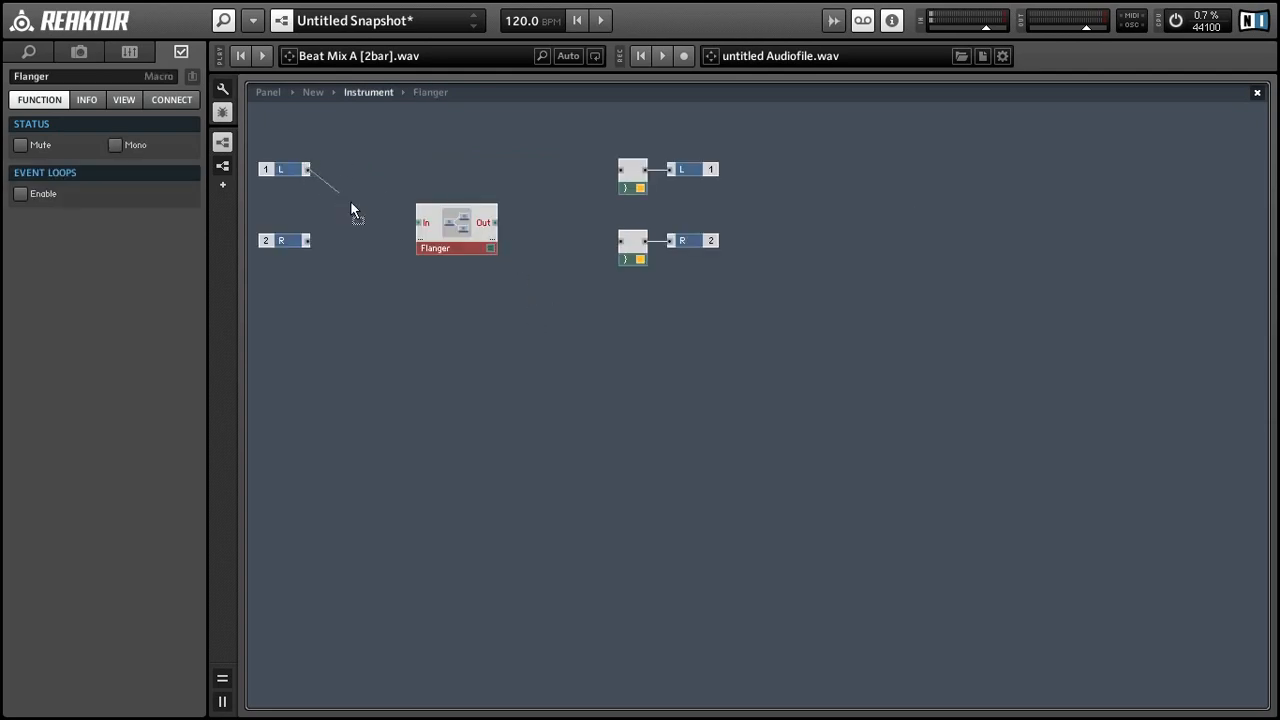
left_click_drag(456, 228, 410, 178)
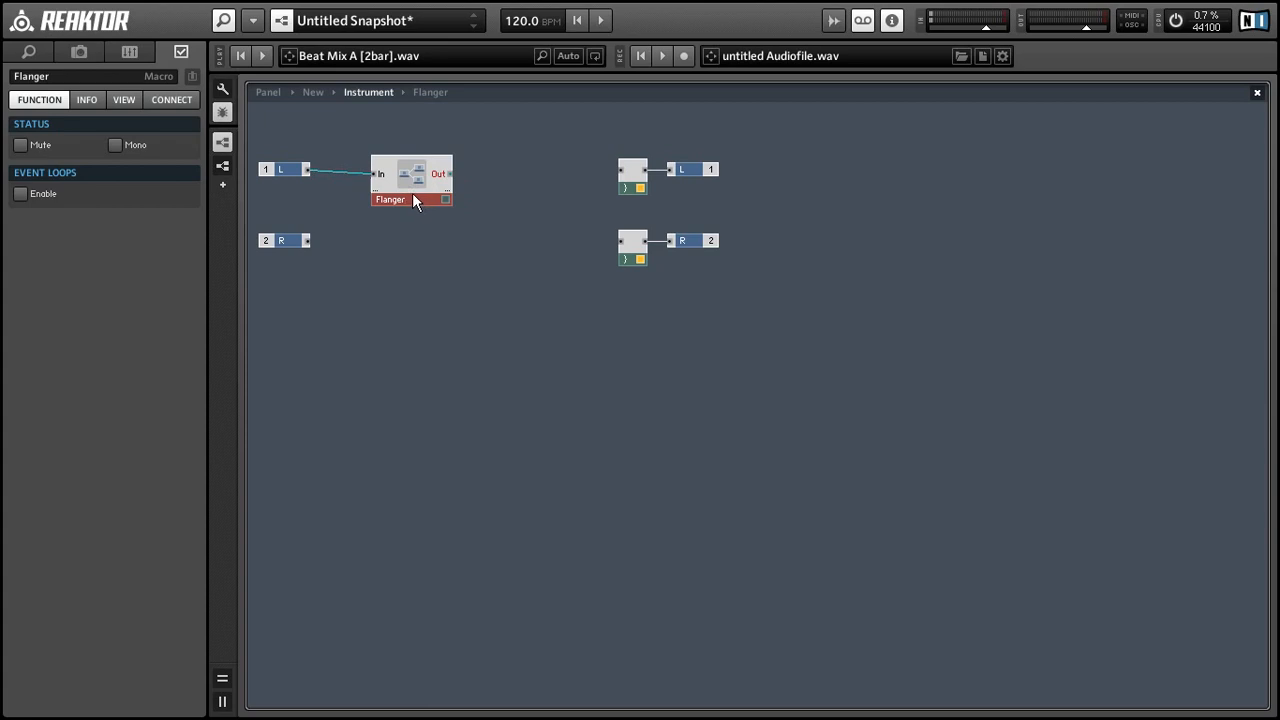
Give the Single Delay high-quality interpolation
double_click(390, 199)
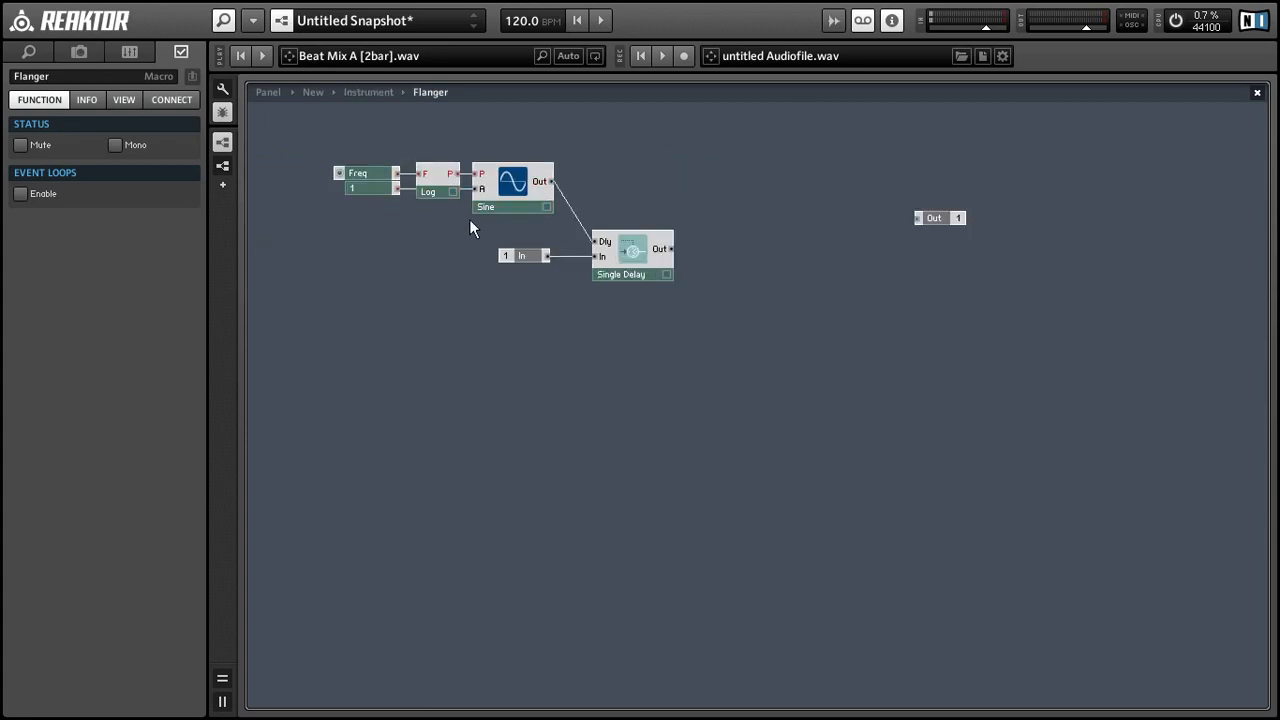
left_click(632, 255)
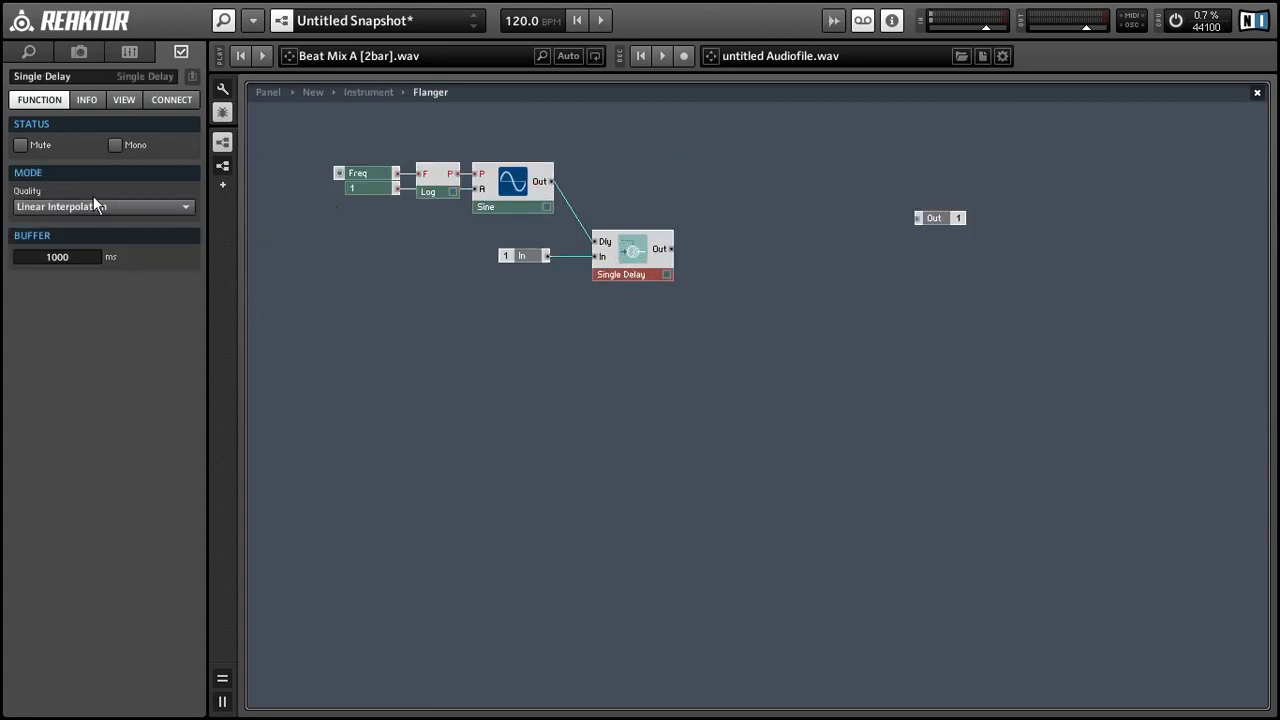
left_click(100, 206)
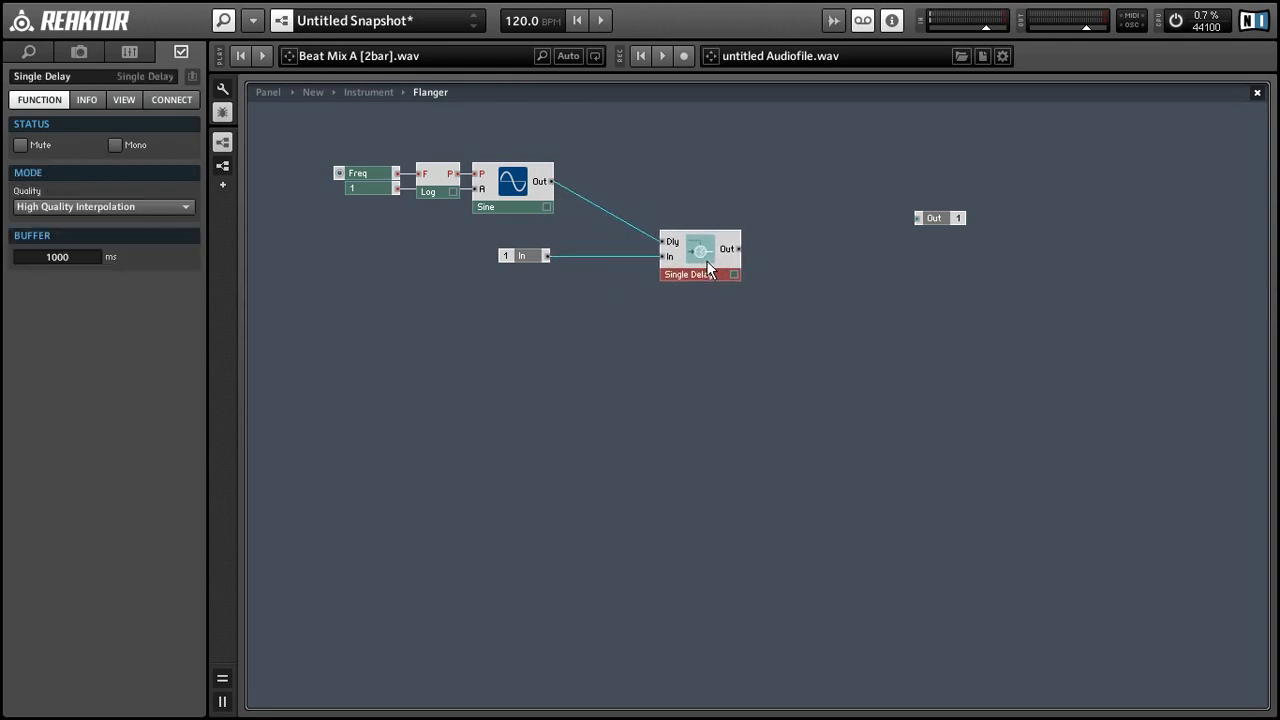
Scale the Single Delay's output with a Multiply module and a 0.7 constant
right_click(858, 205)
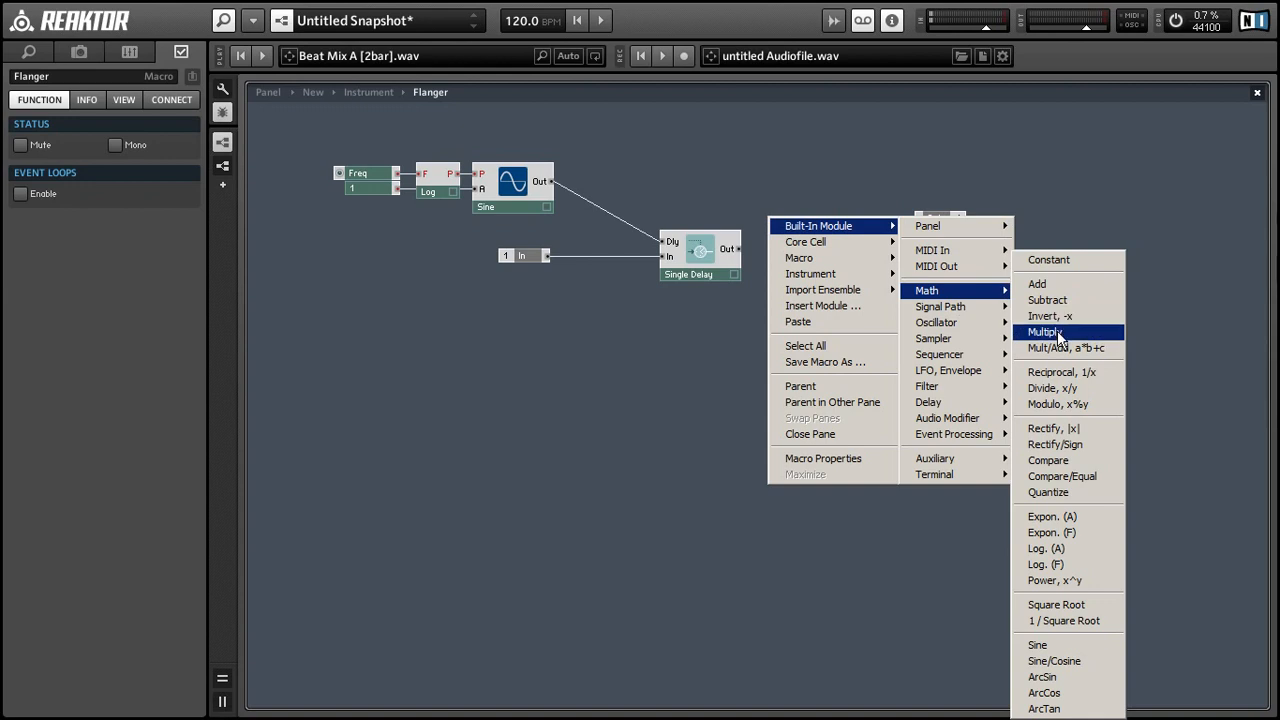
left_click(1047, 332)
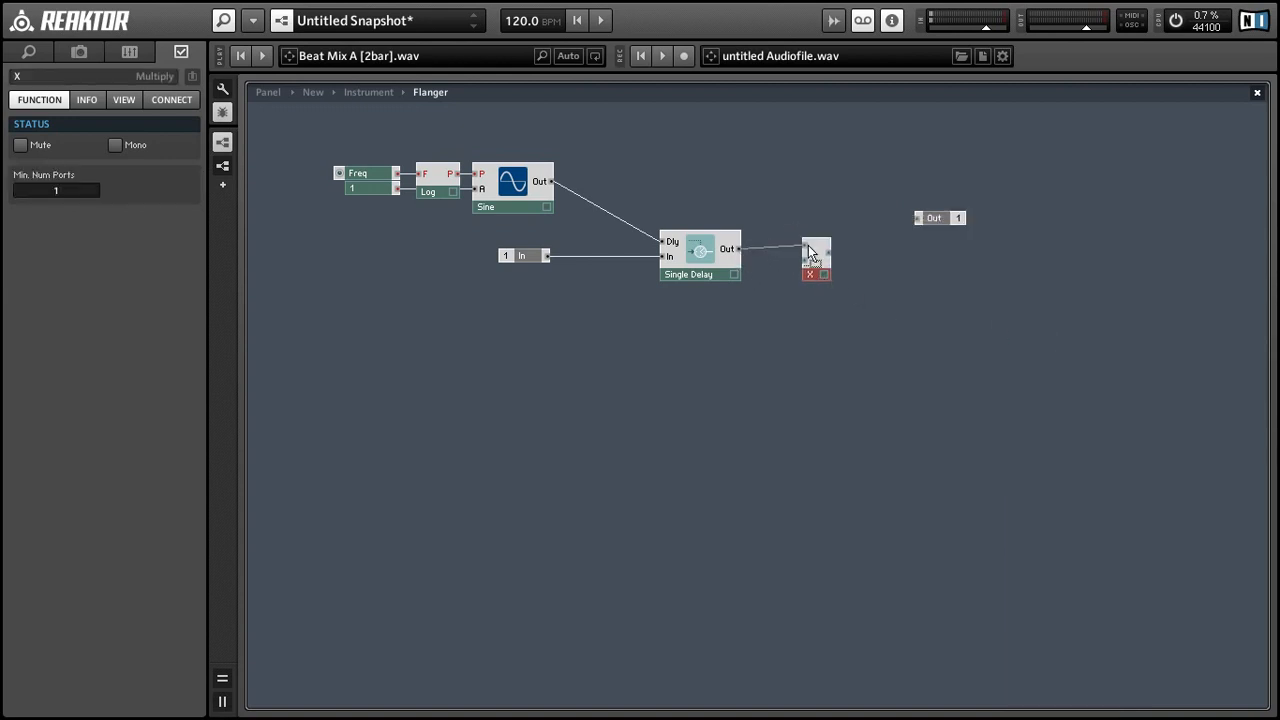
left_click_drag(815, 250, 835, 258)
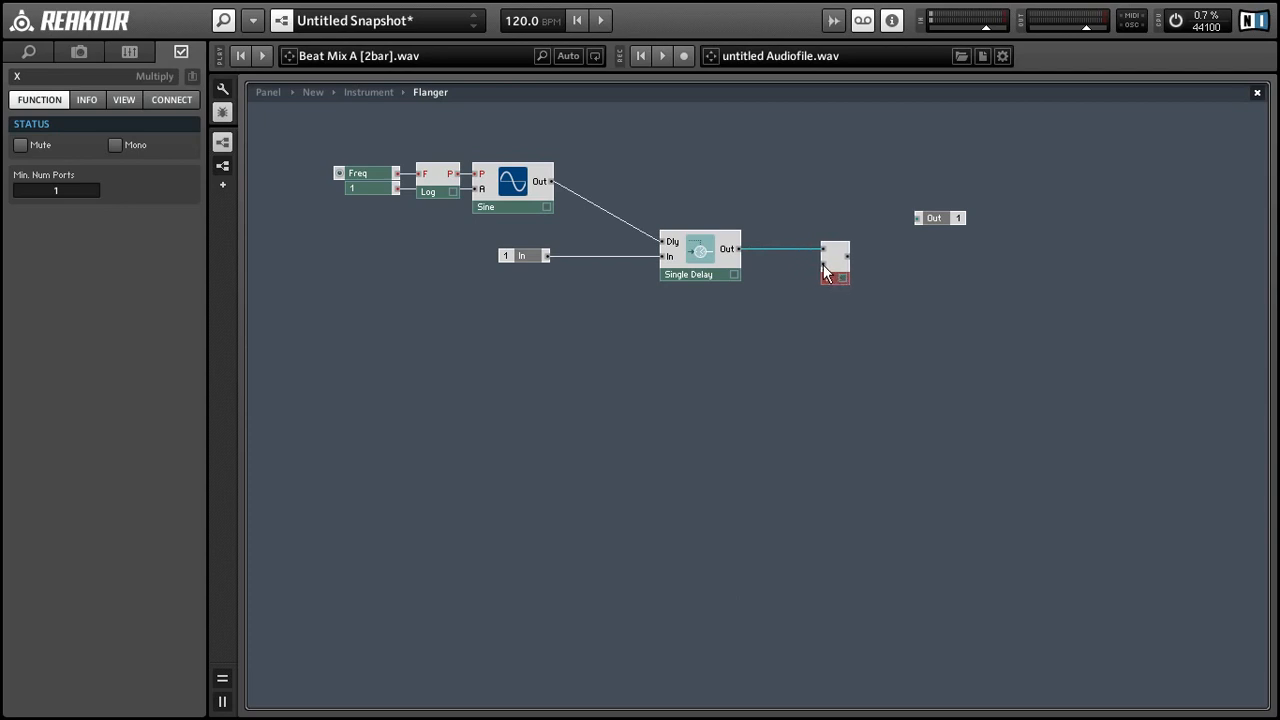
left_click(835, 262)
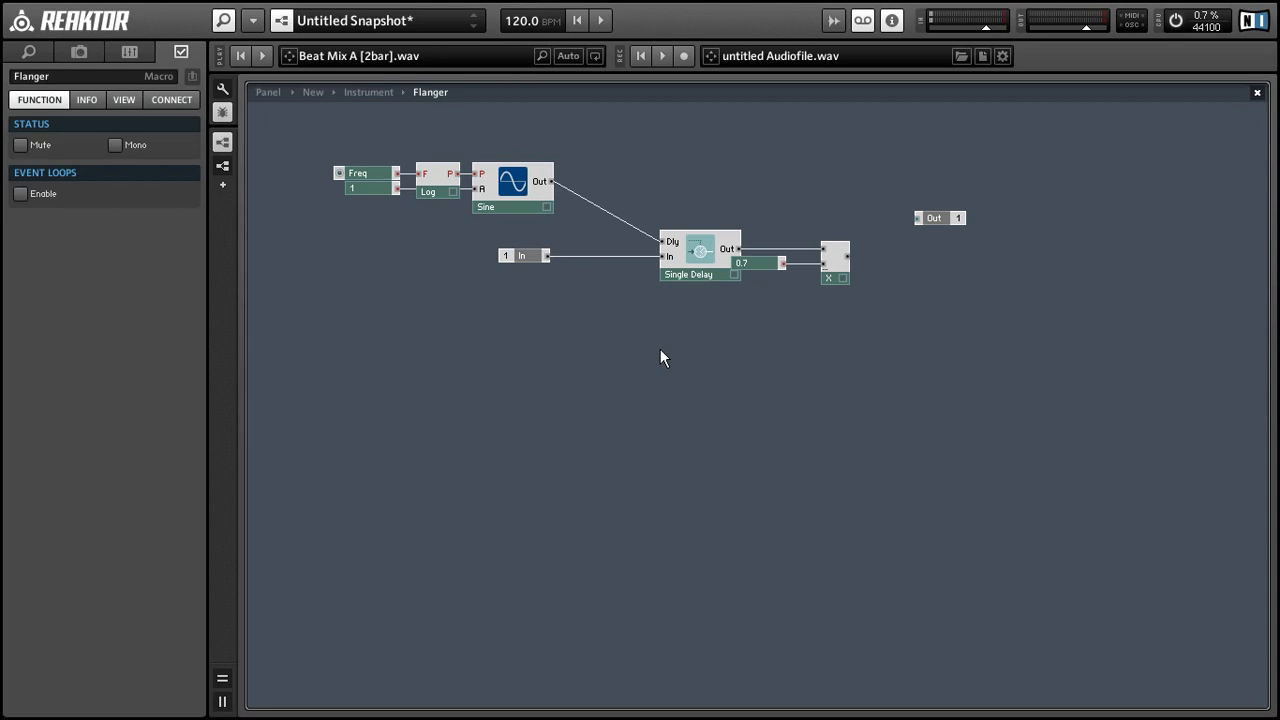
left_click(760, 263)
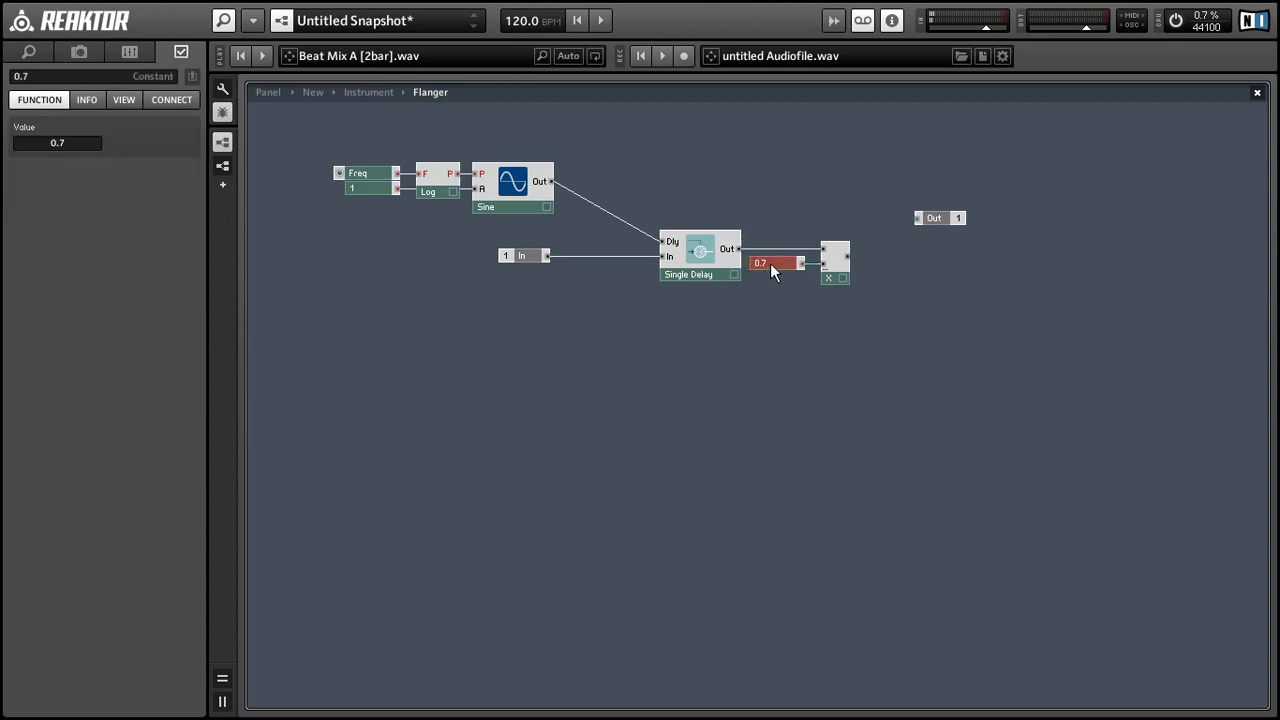
left_click(835, 278)
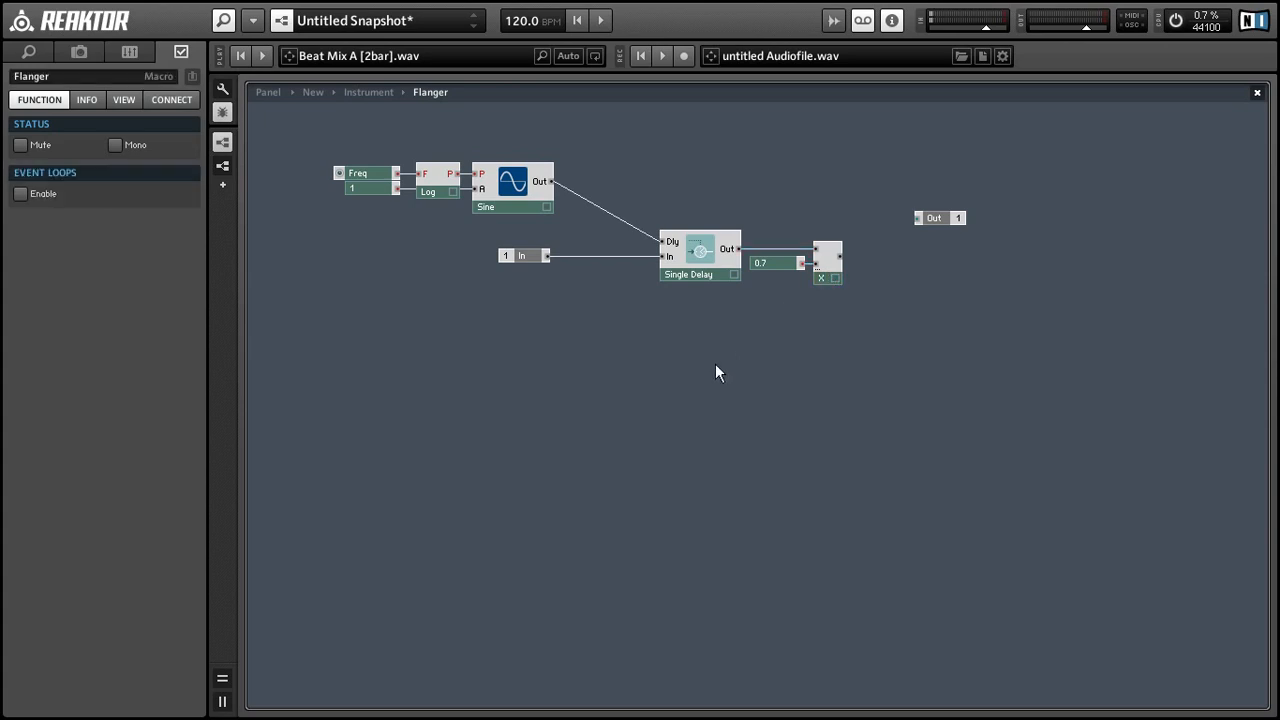
Add a feedback adder before the delay and an output adder after the 0.7 multipliers
right_click(715, 373)
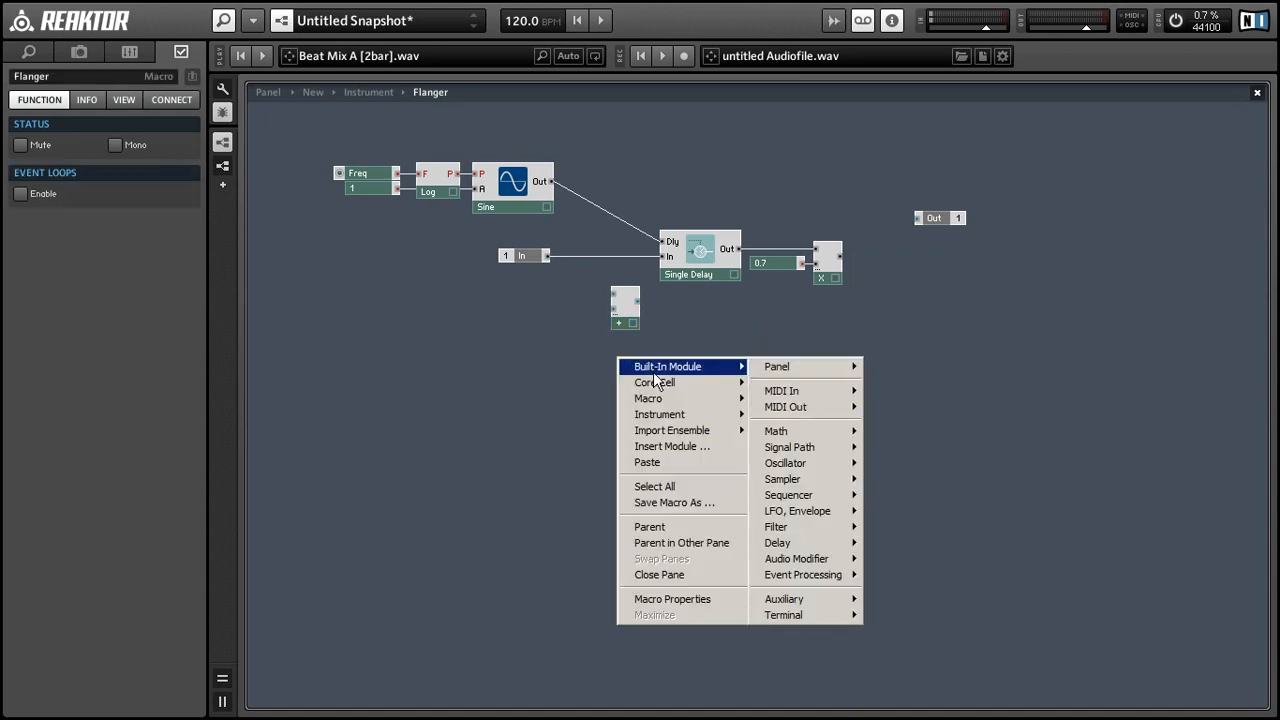
left_click(656, 382)
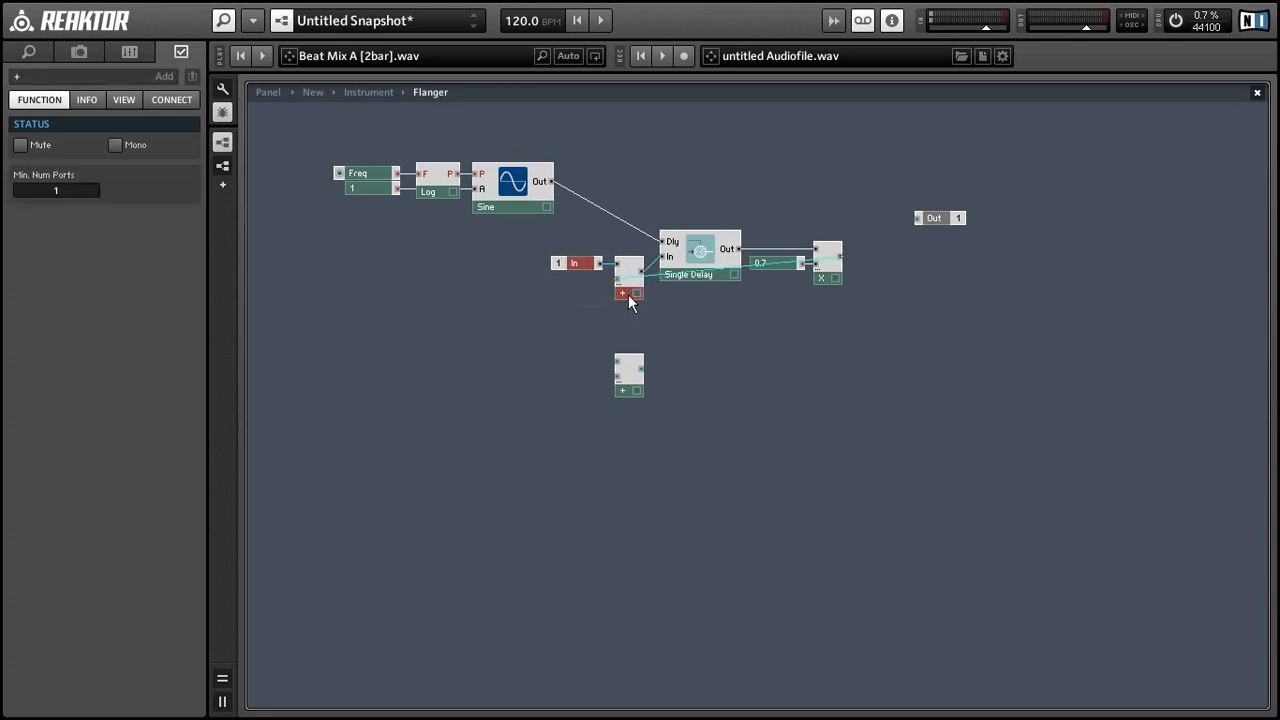
left_click_drag(628, 278, 628, 263)
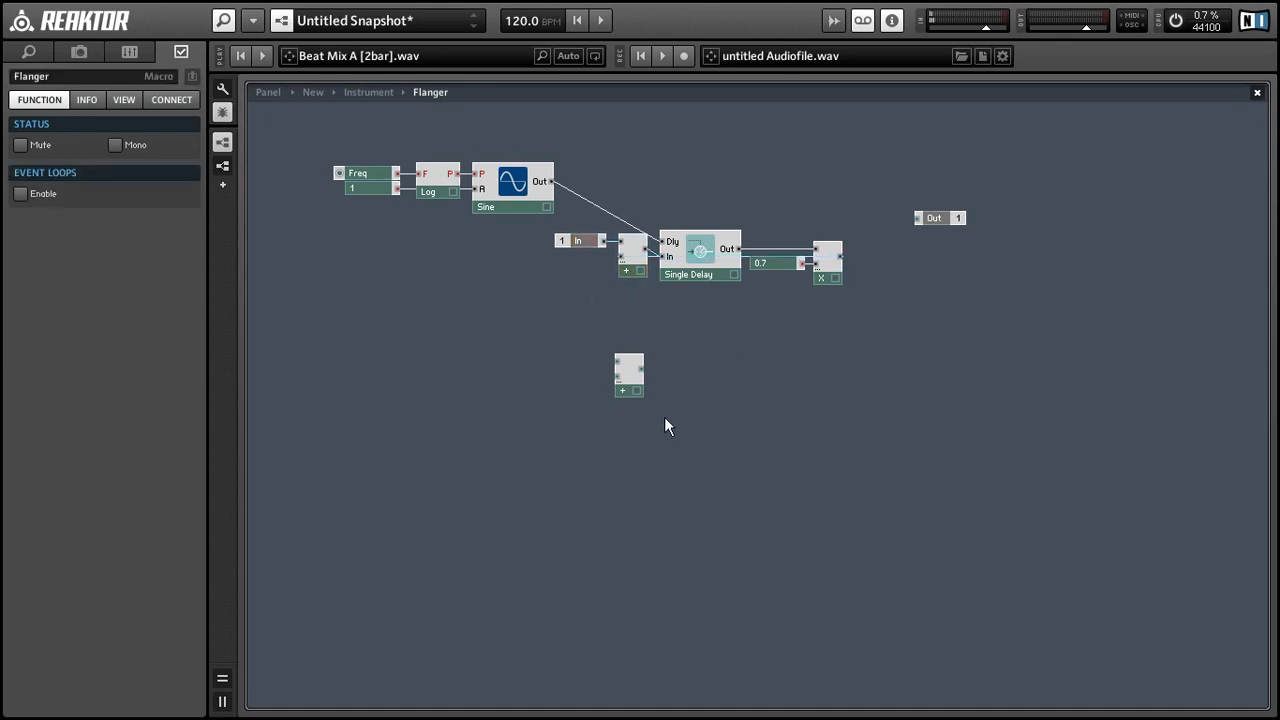
left_click_drag(628, 375, 842, 192)
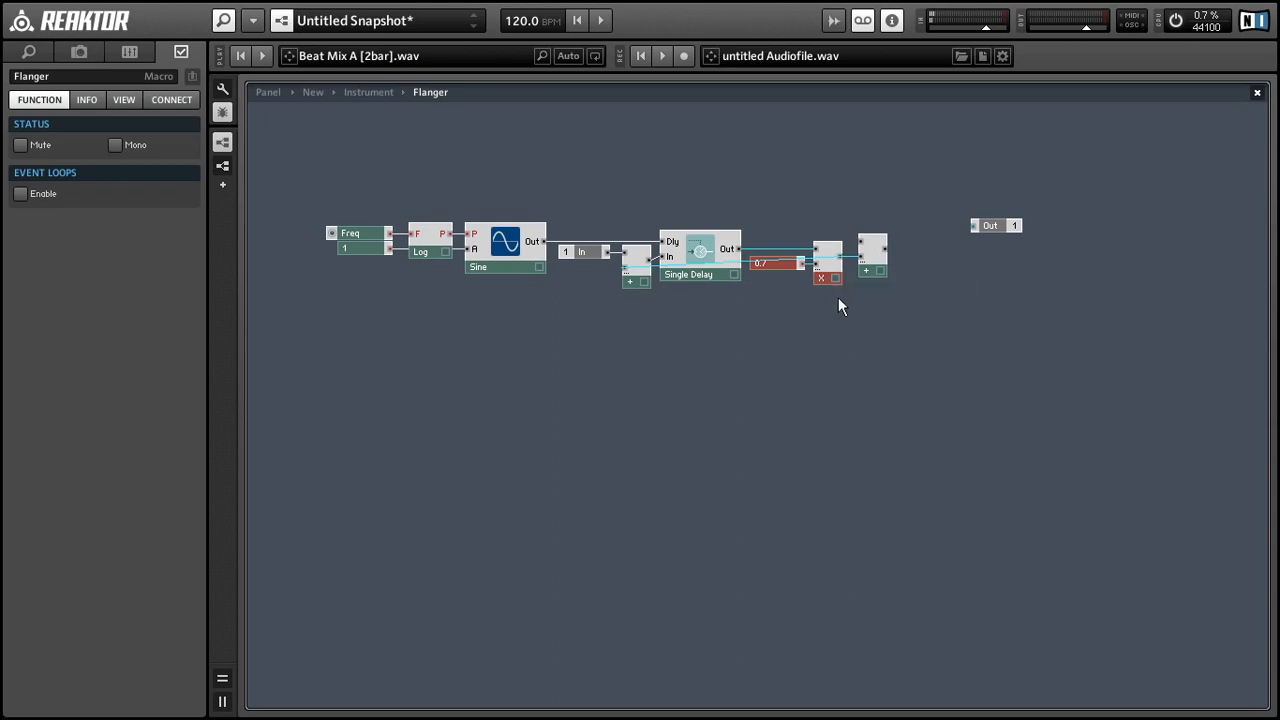
left_click(828, 248)
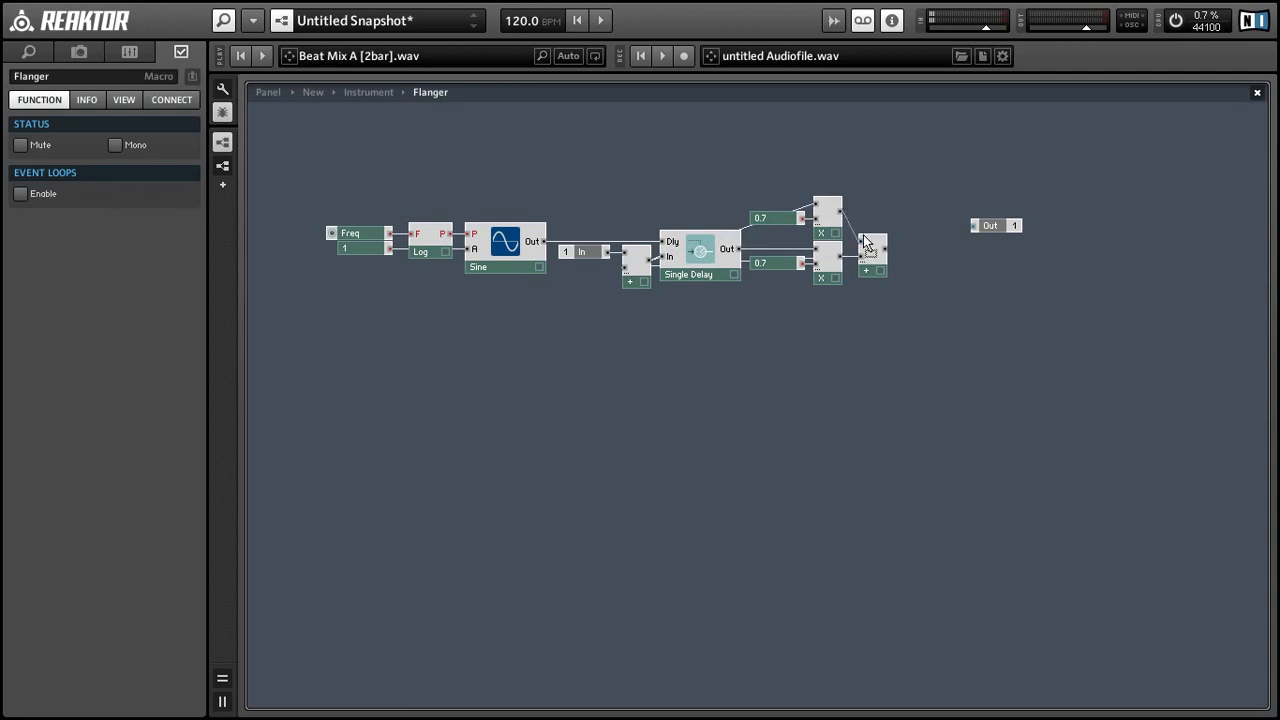
mouse_move(895, 262)
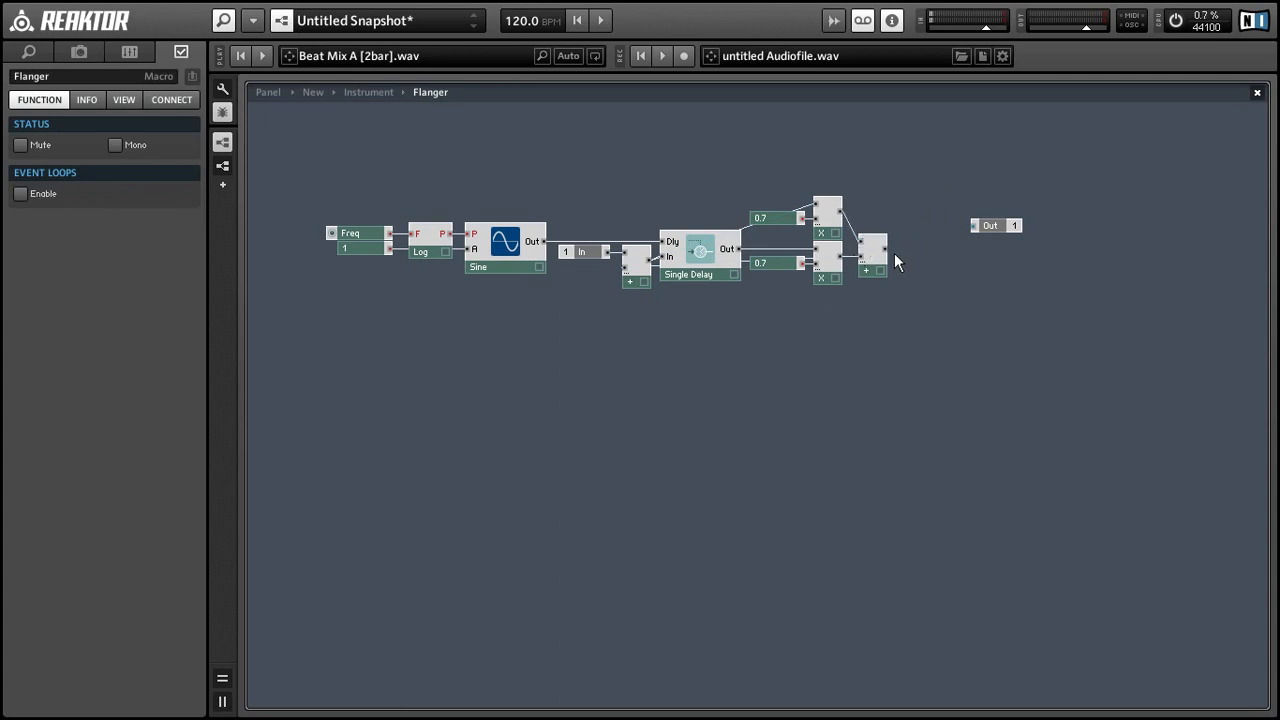
Wire the final adder to Out and the Flanger output to the left output
left_click(989, 225)
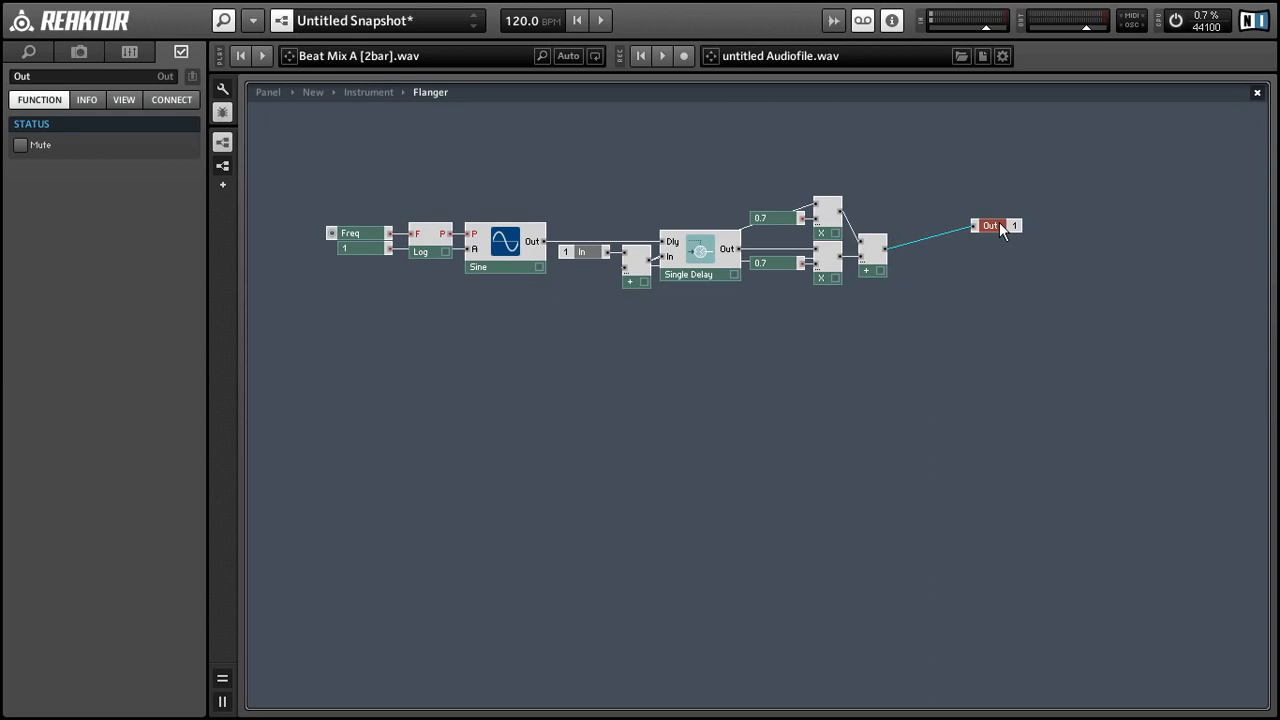
left_click_drag(995, 225, 925, 248)
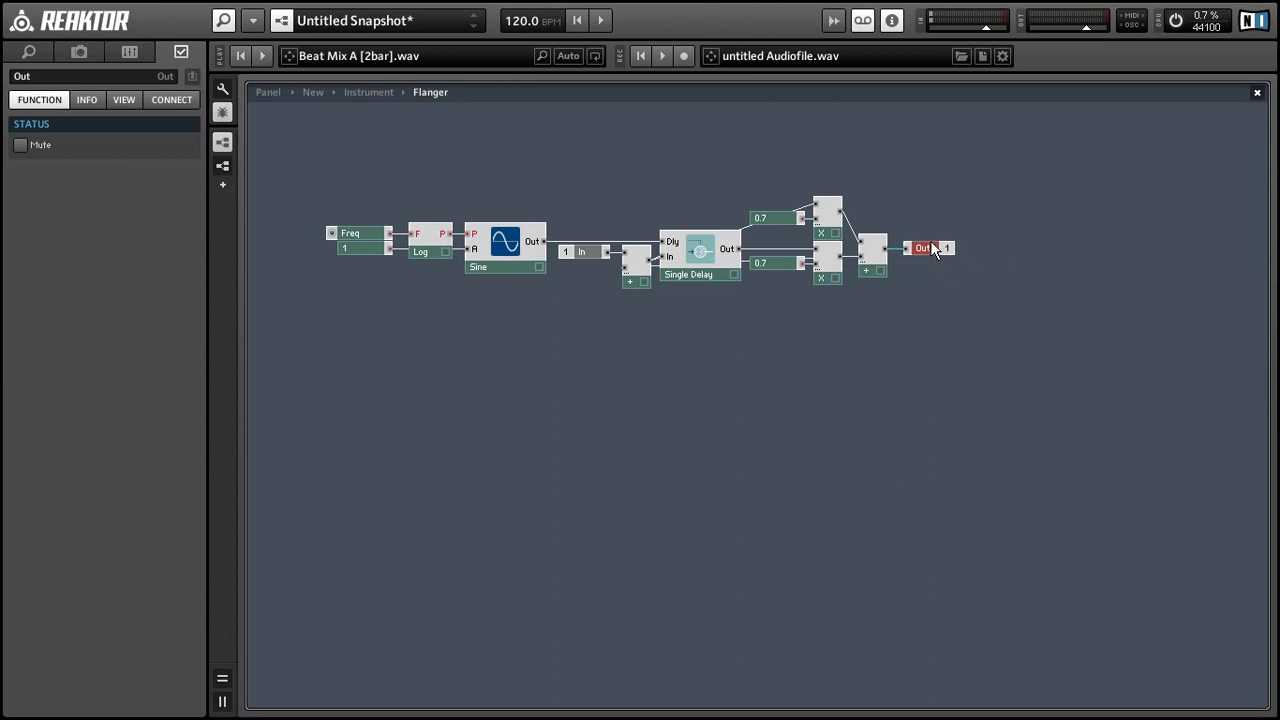
left_click(368, 91)
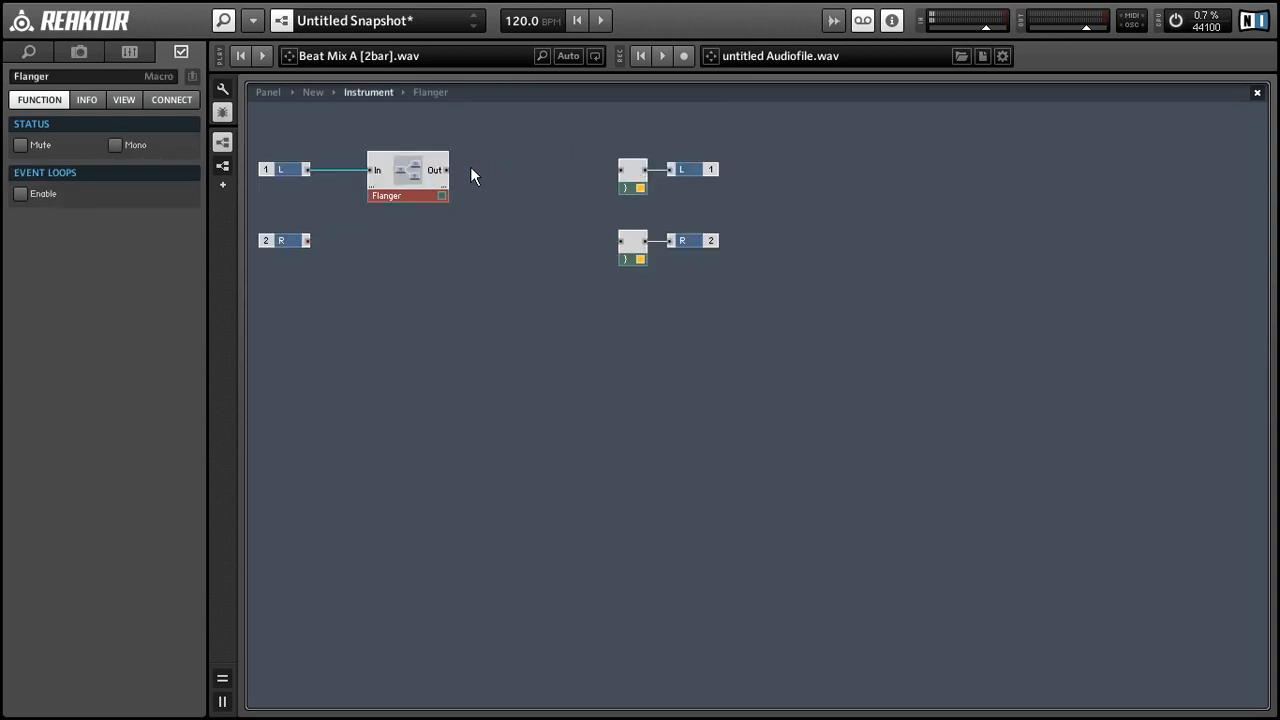
left_click_drag(449, 169, 632, 169)
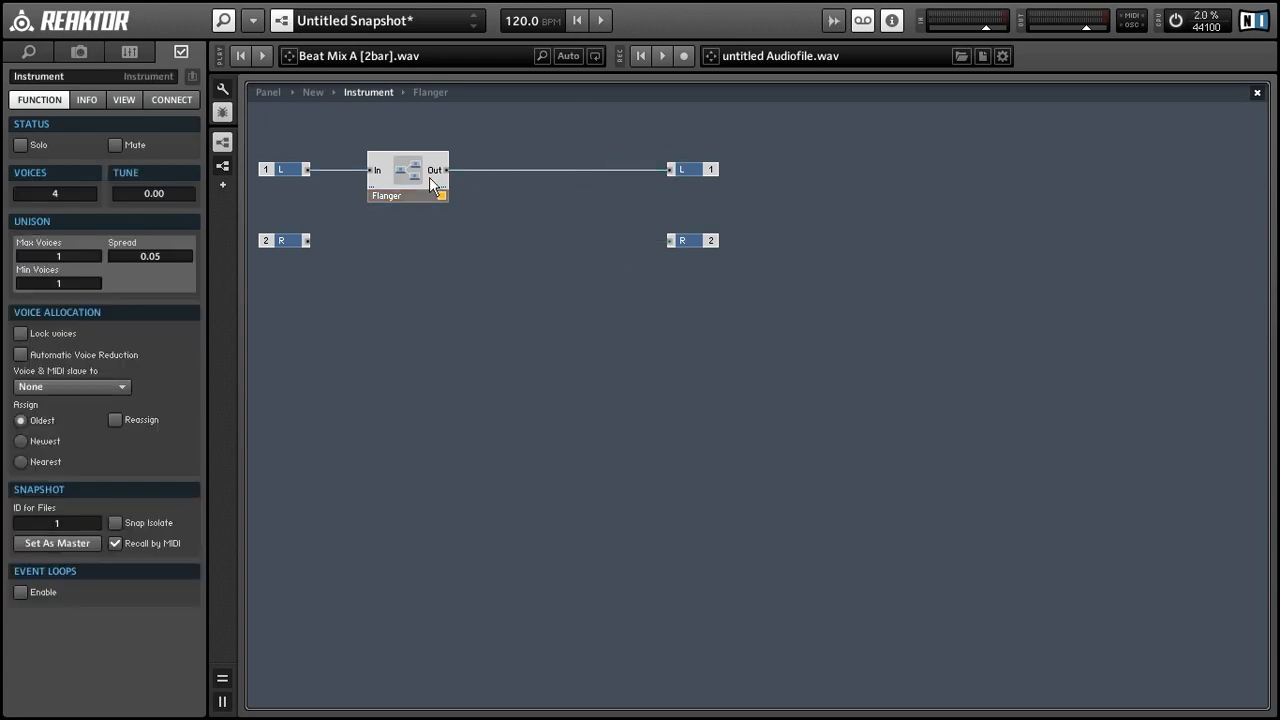
Reposition the input adder and In terminal just before the delay
double_click(407, 177)
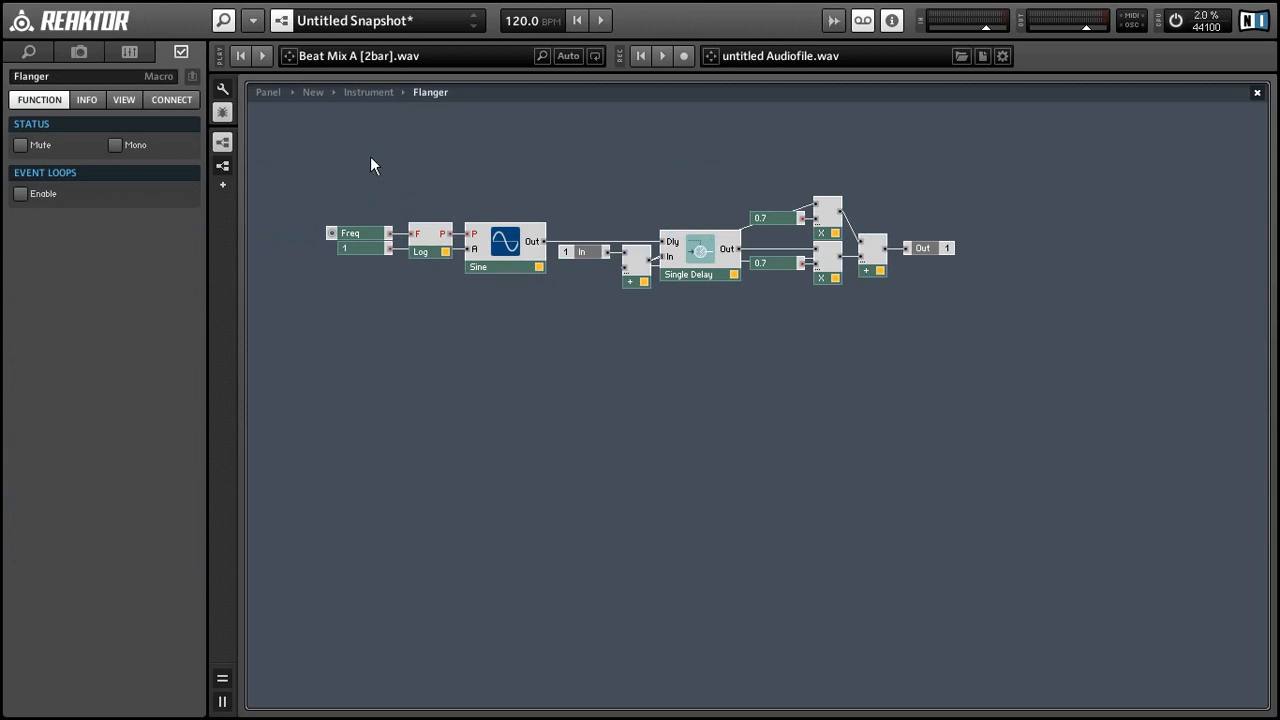
left_click(368, 92)
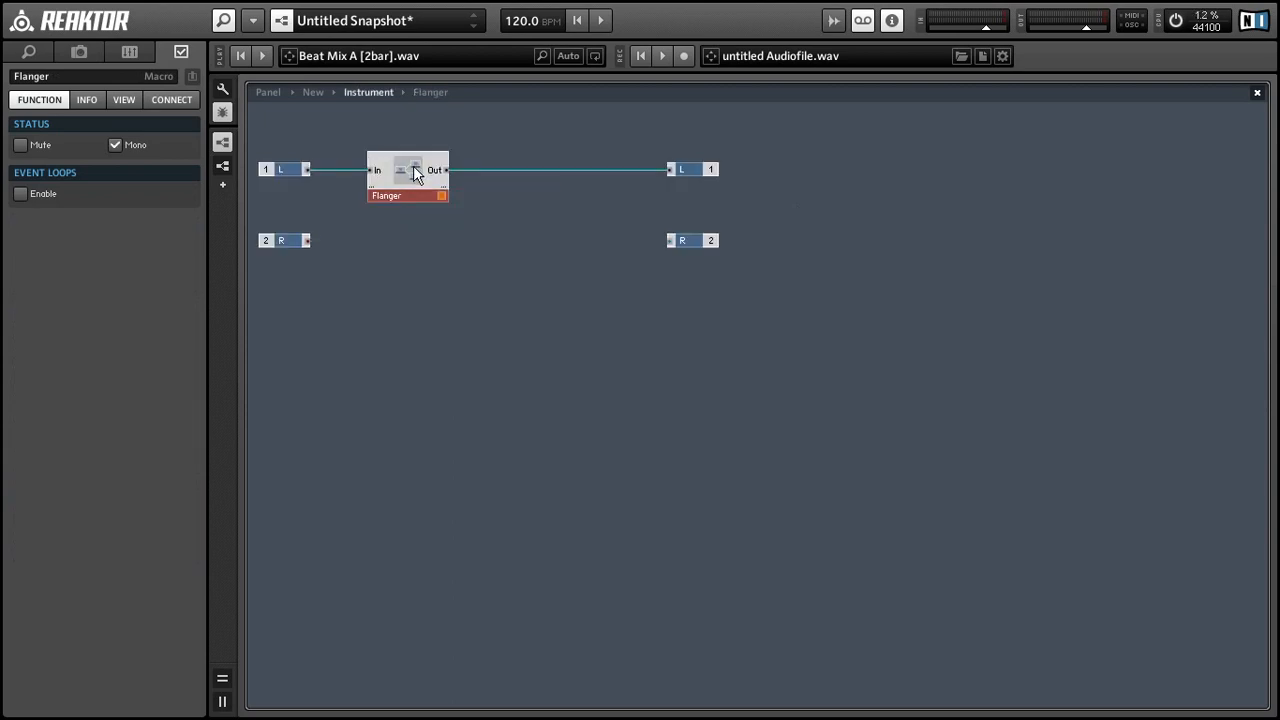
double_click(407, 169)
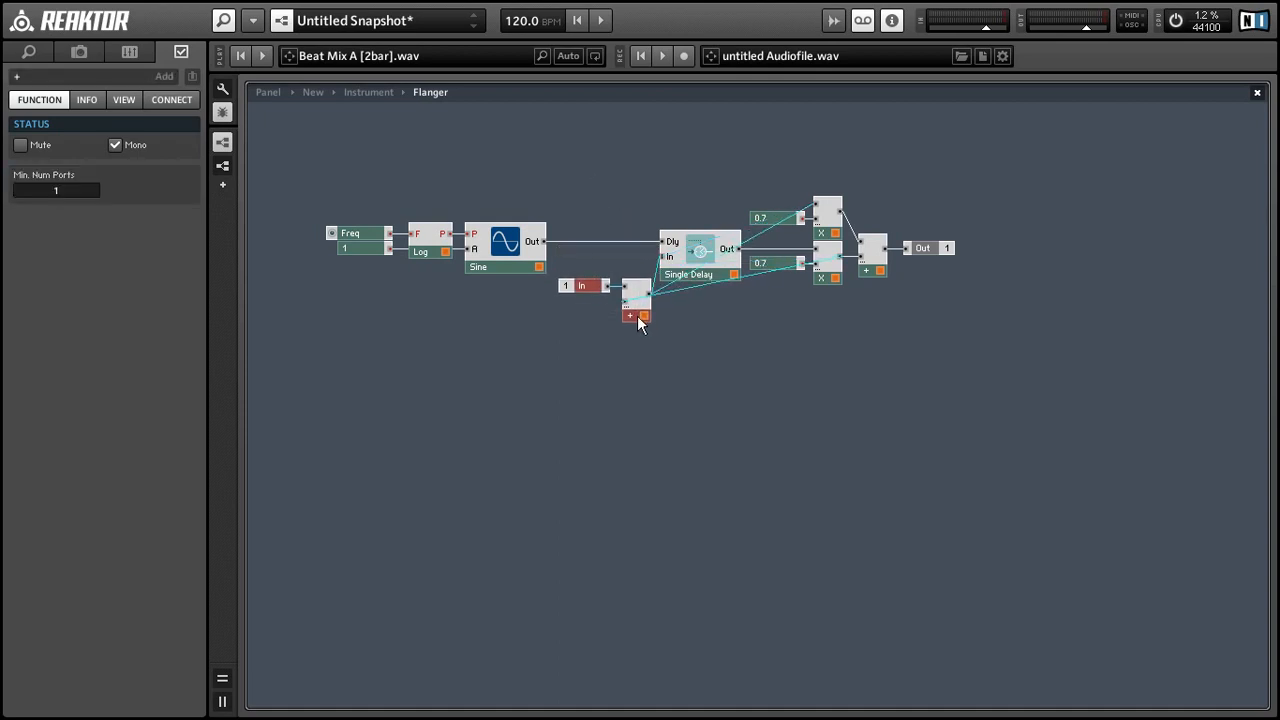
left_click_drag(635, 298, 625, 320)
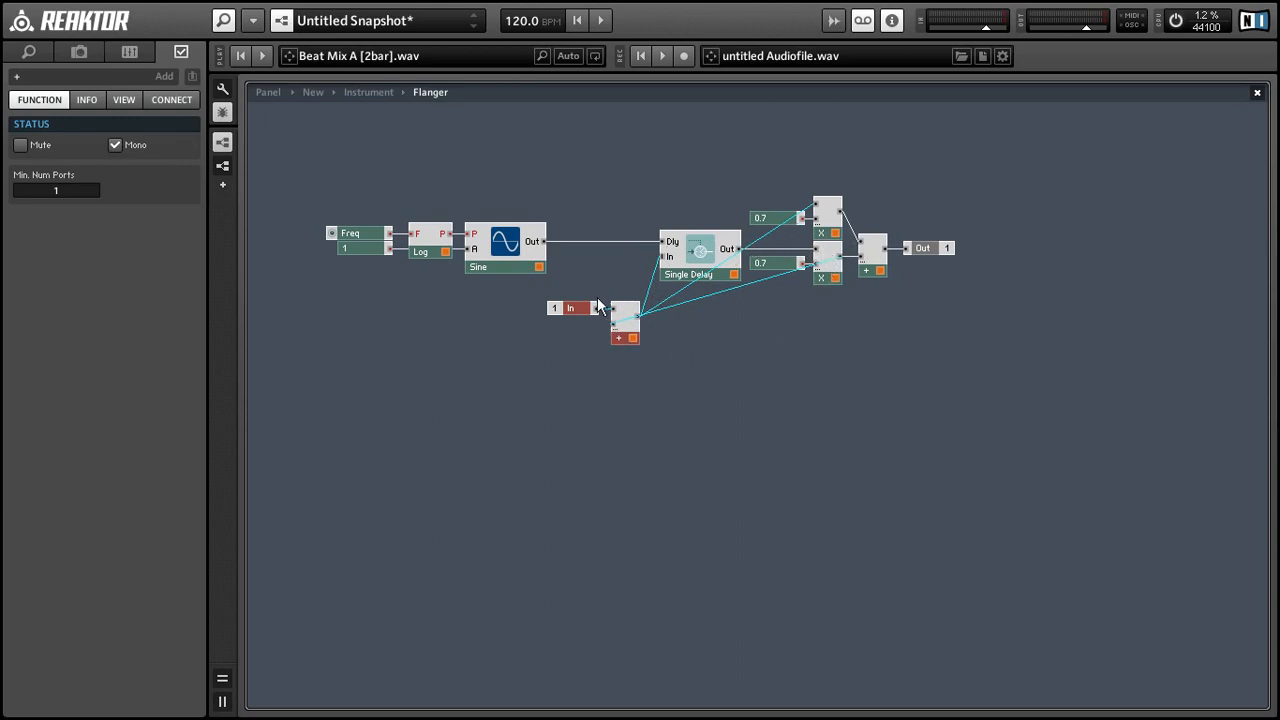
left_click_drag(625, 320, 625, 268)
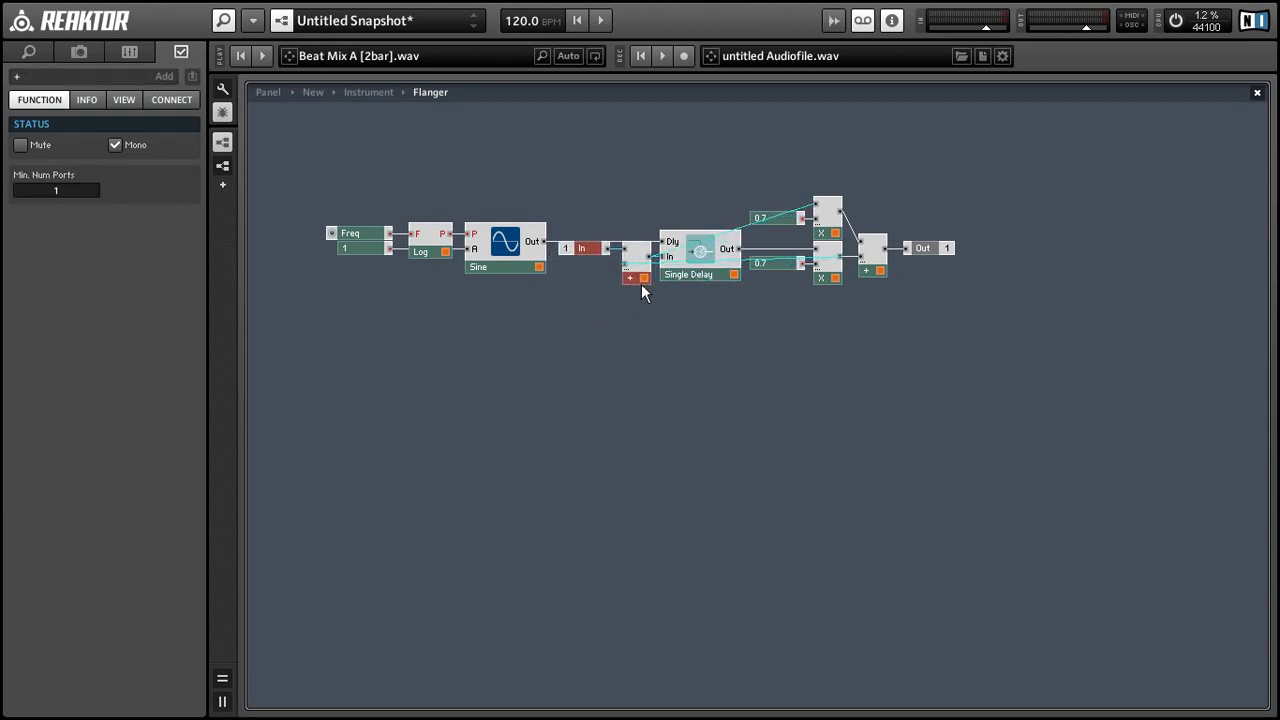
Play the Beat Mix A loop from the front panel and raise Freq to about 0.35
left_click(368, 91)
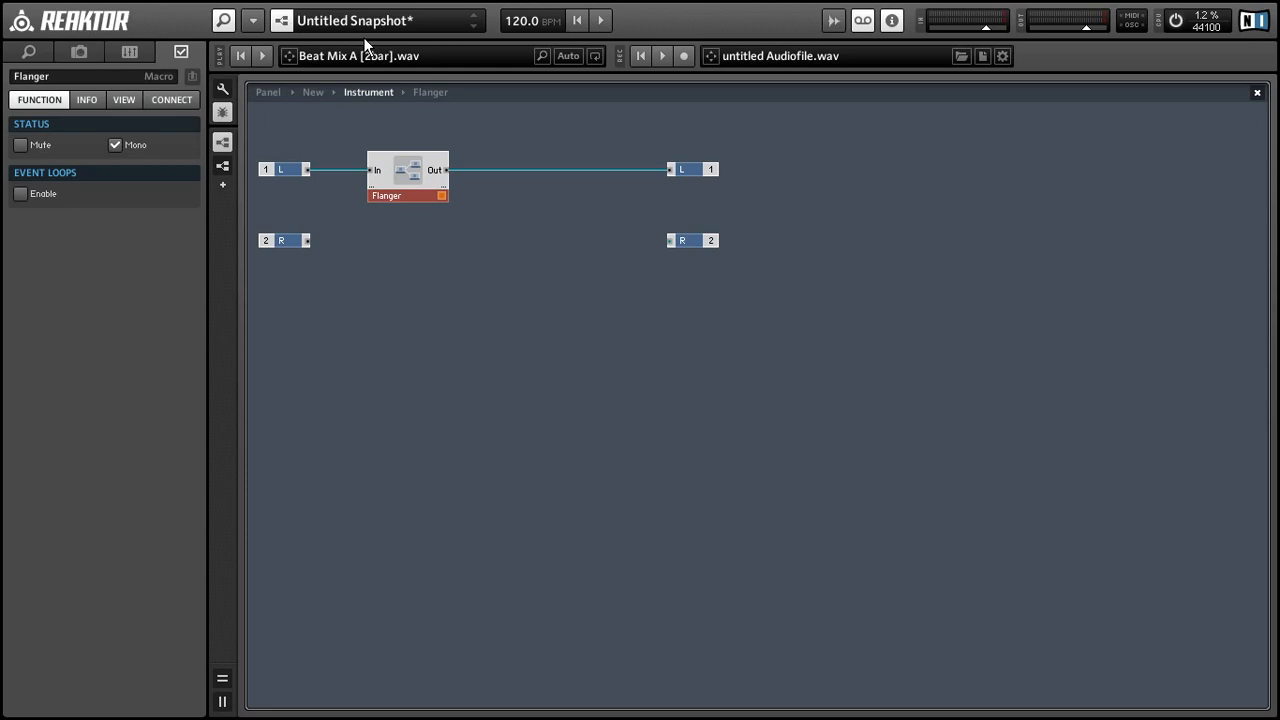
double_click(387, 170)
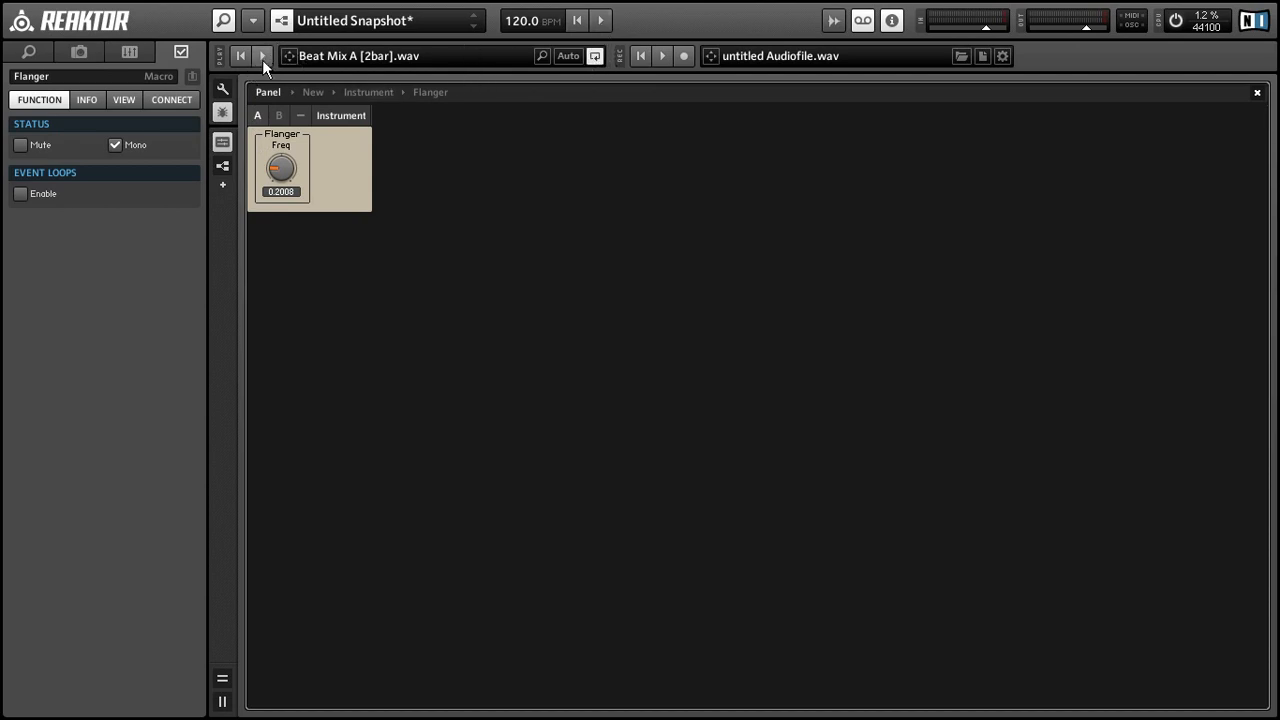
left_click(281, 168)
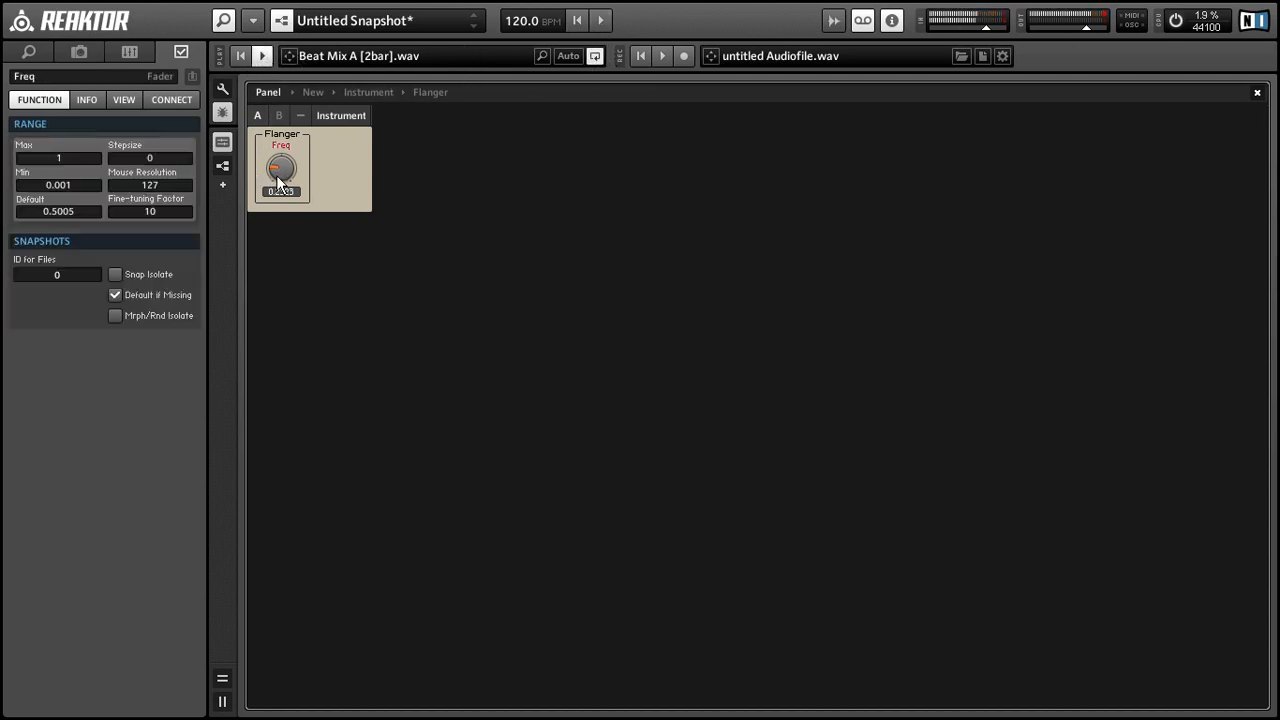
left_click_drag(280, 170, 280, 160)
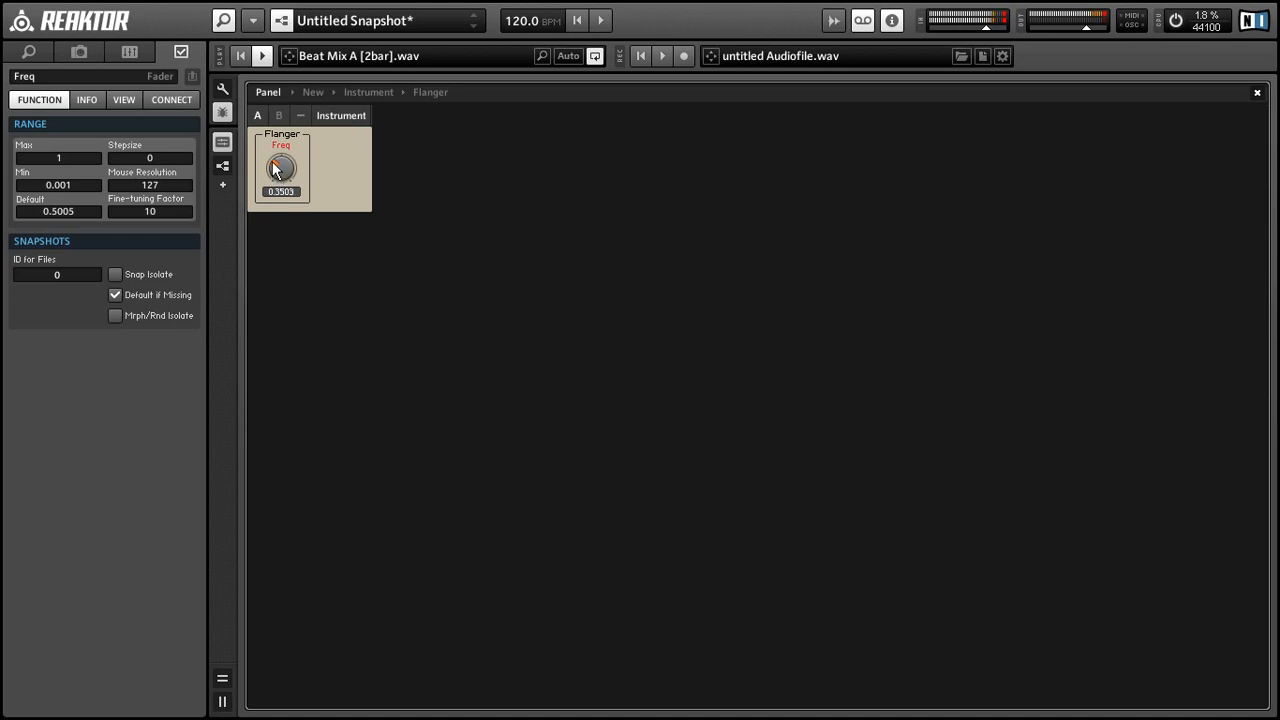
left_click_drag(280, 170, 280, 140)
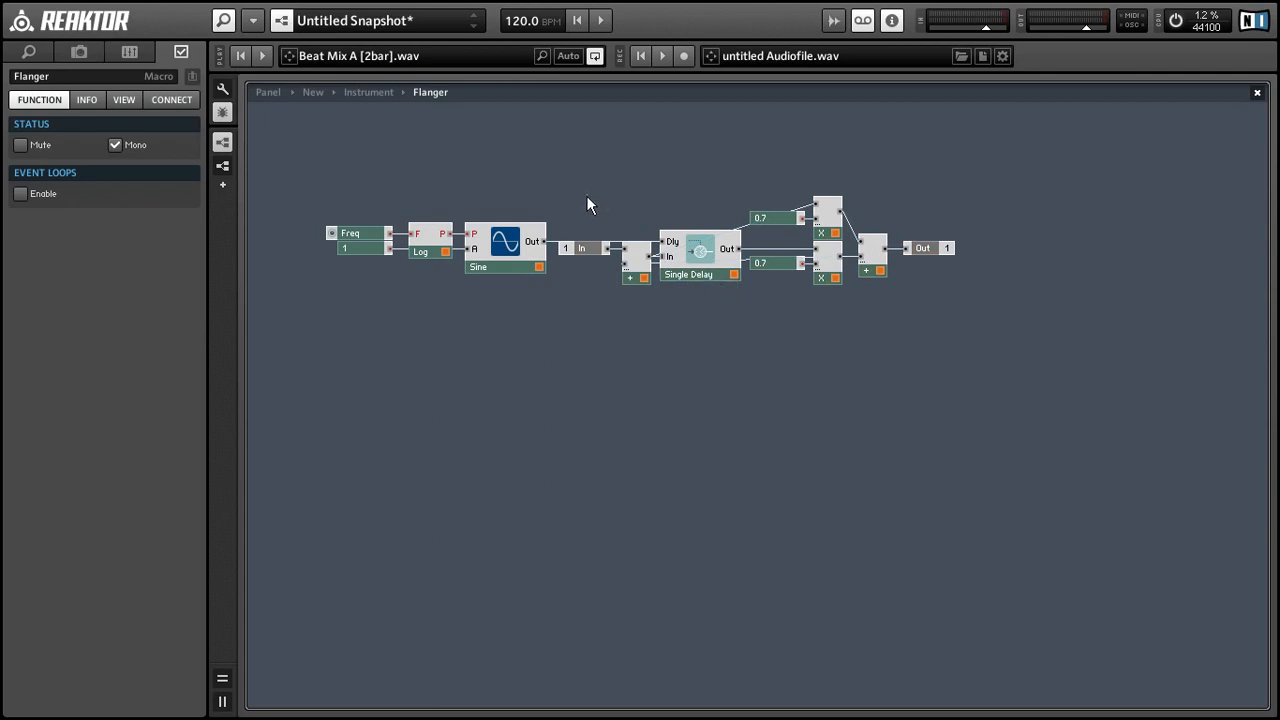
Insert a mono Add module offsetting the Sine by constant 1 into the delay time
left_click(807, 270)
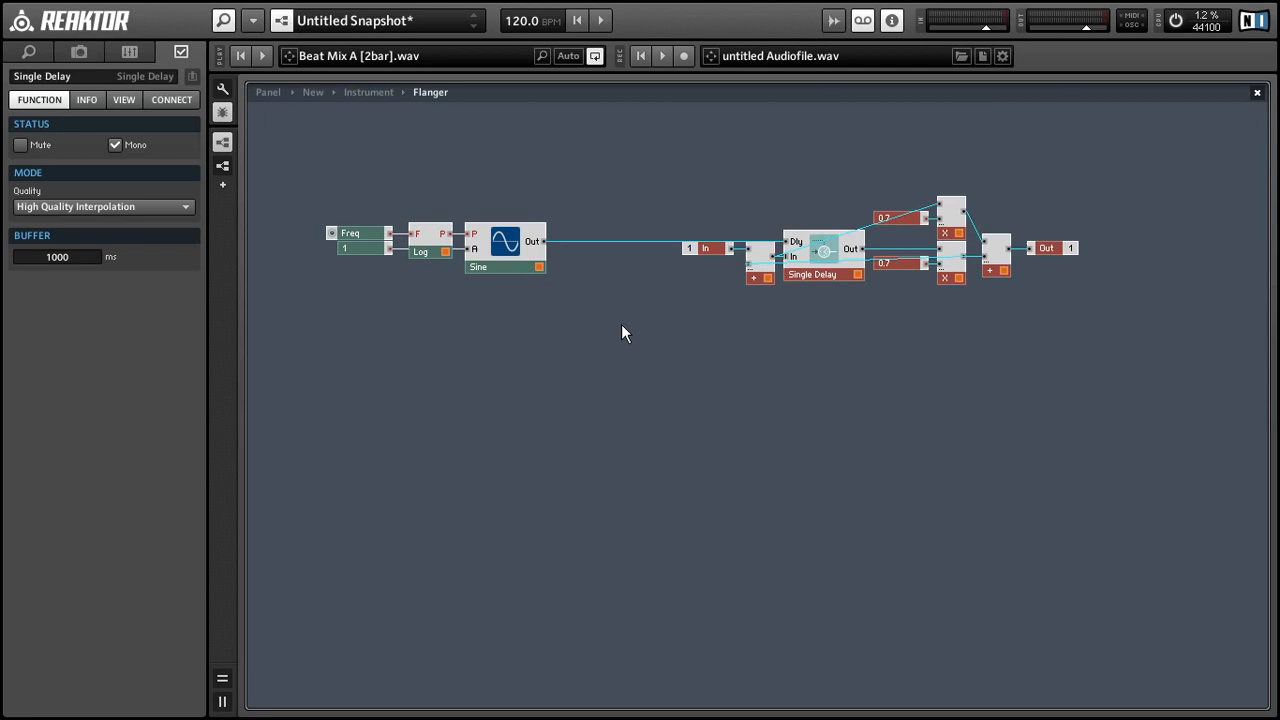
right_click(625, 333)
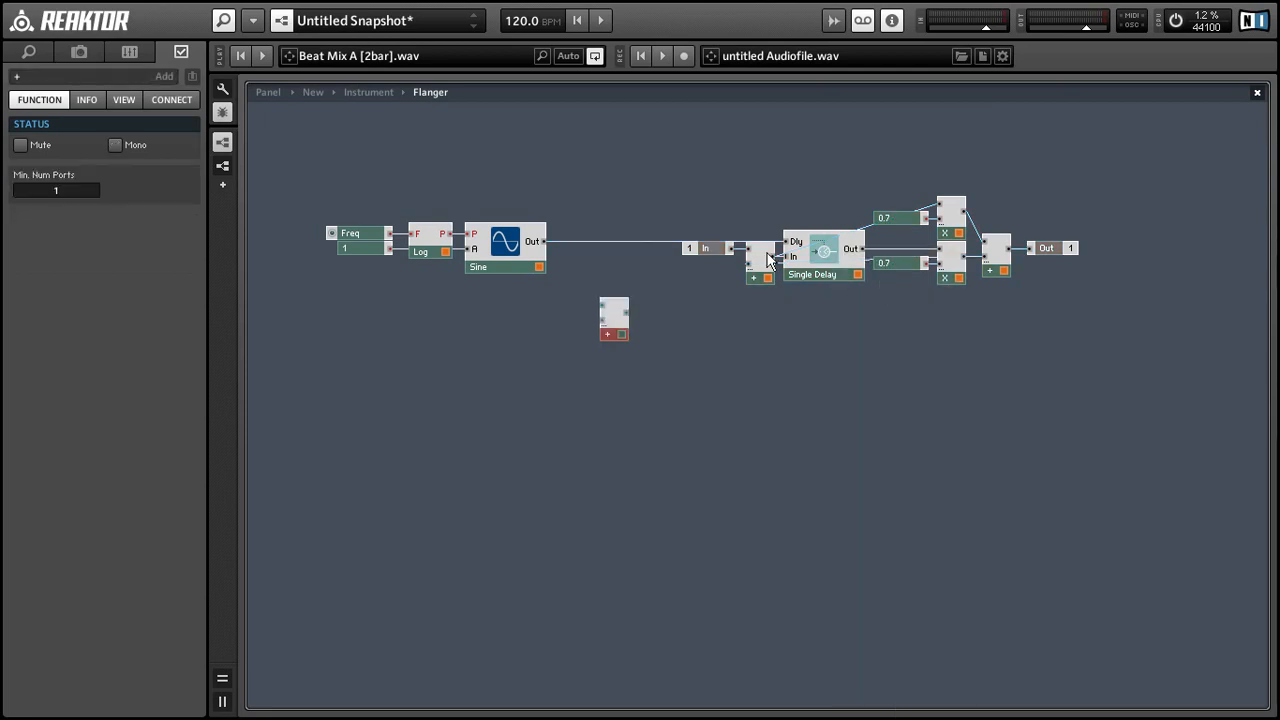
left_click_drag(613, 320, 710, 352)
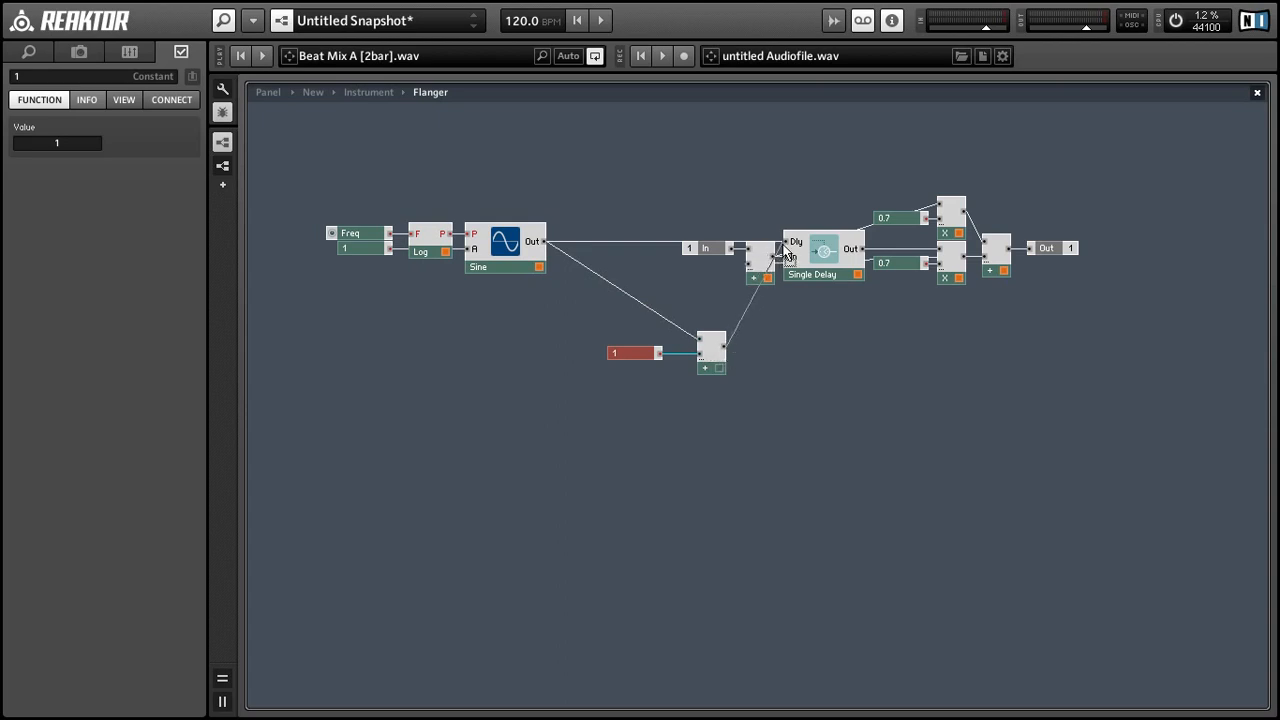
right_click(710, 350)
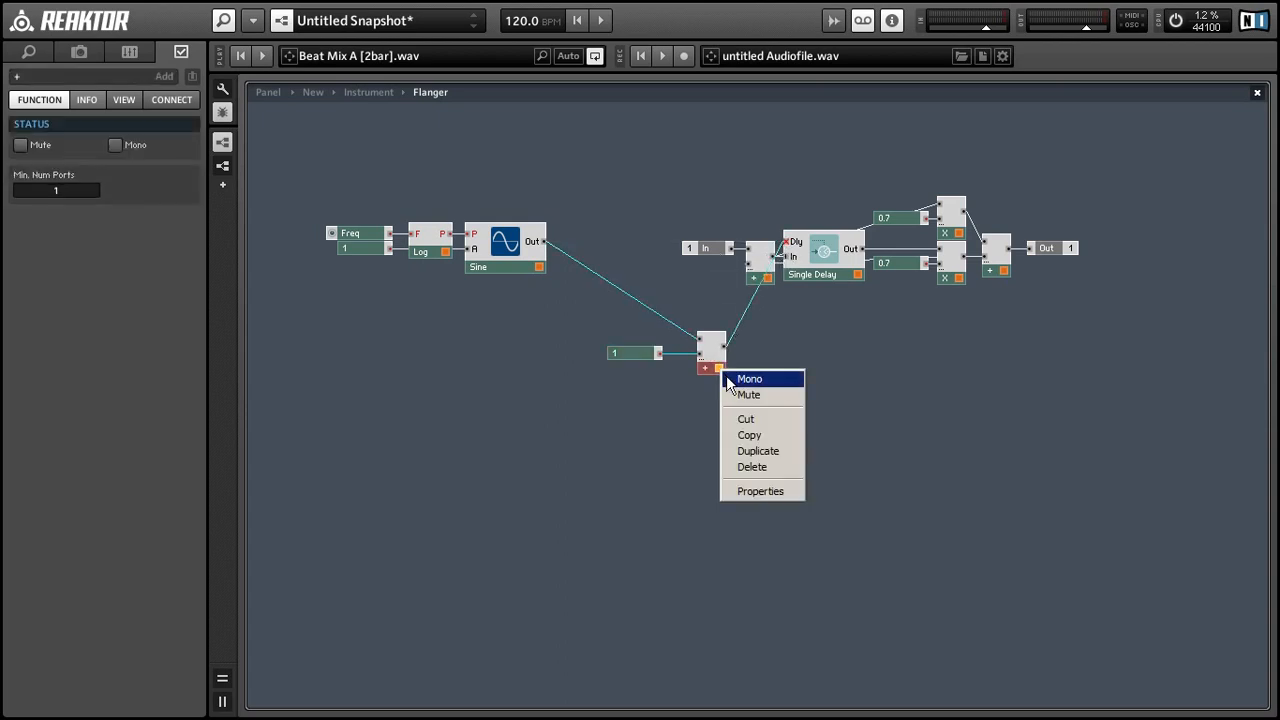
left_click(749, 378)
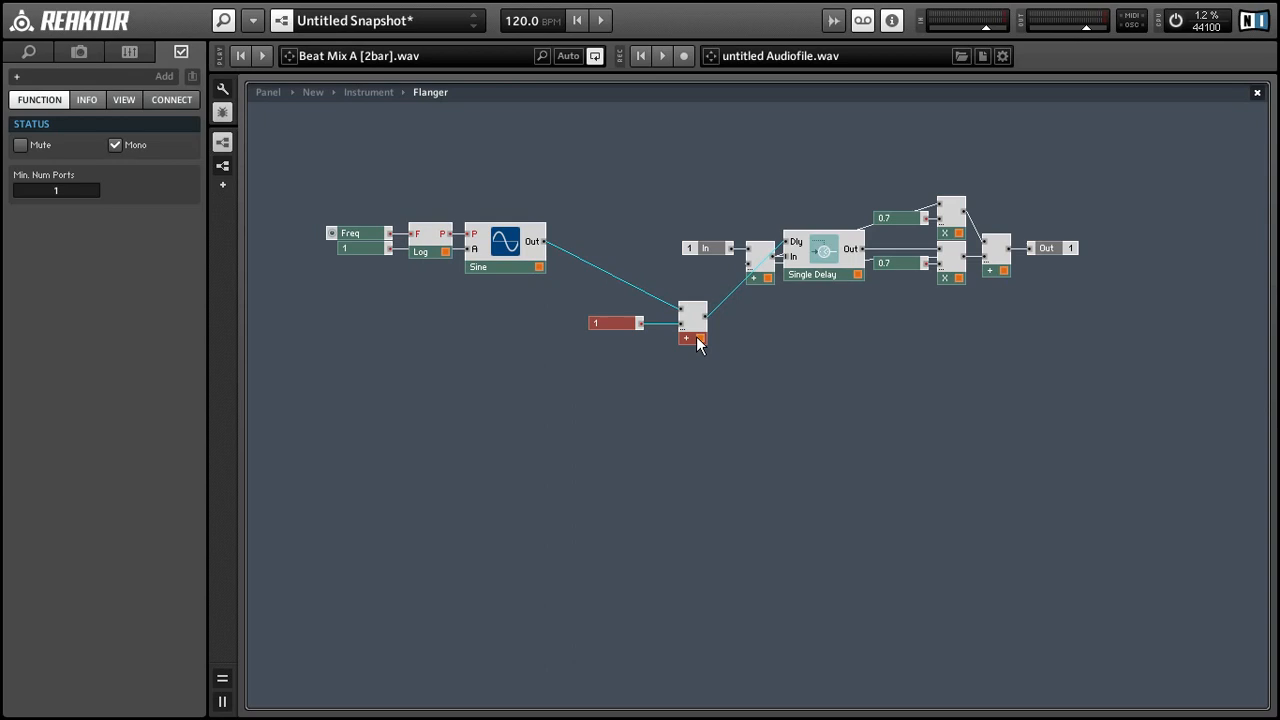
Line up the offset adder after the sine and start the beat loop
left_click_drag(692, 320, 660, 245)
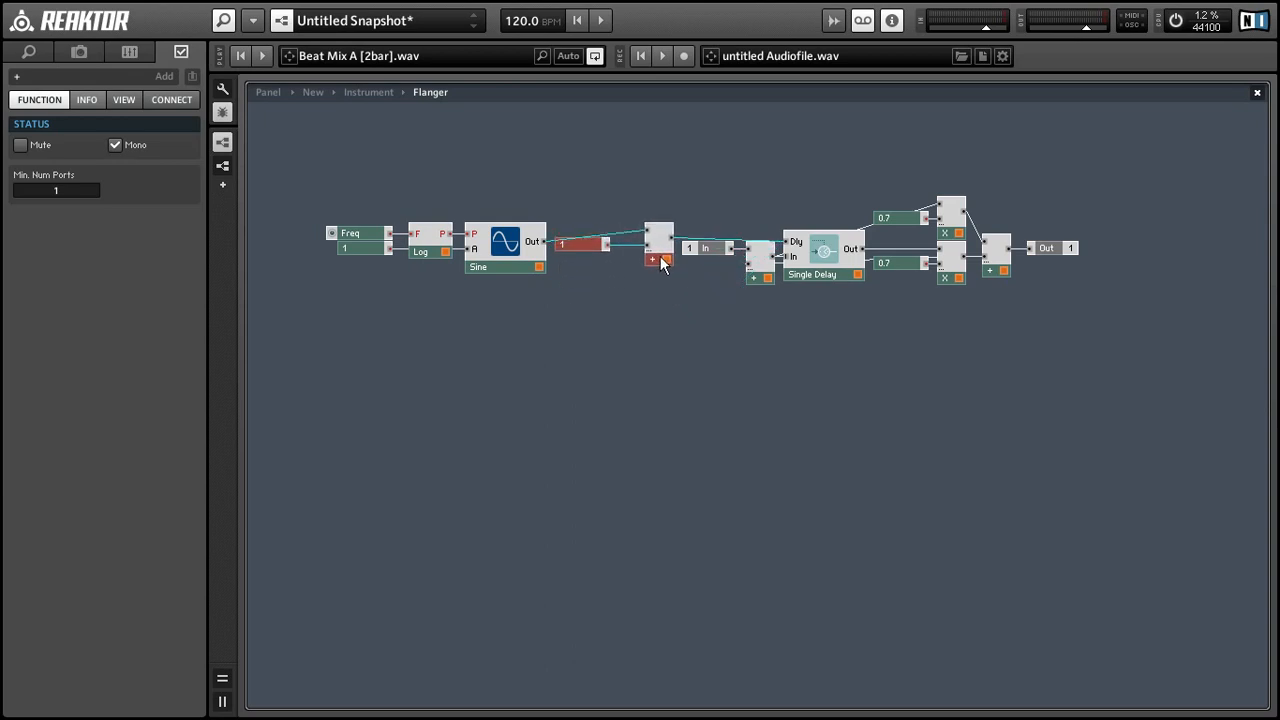
left_click(478, 266)
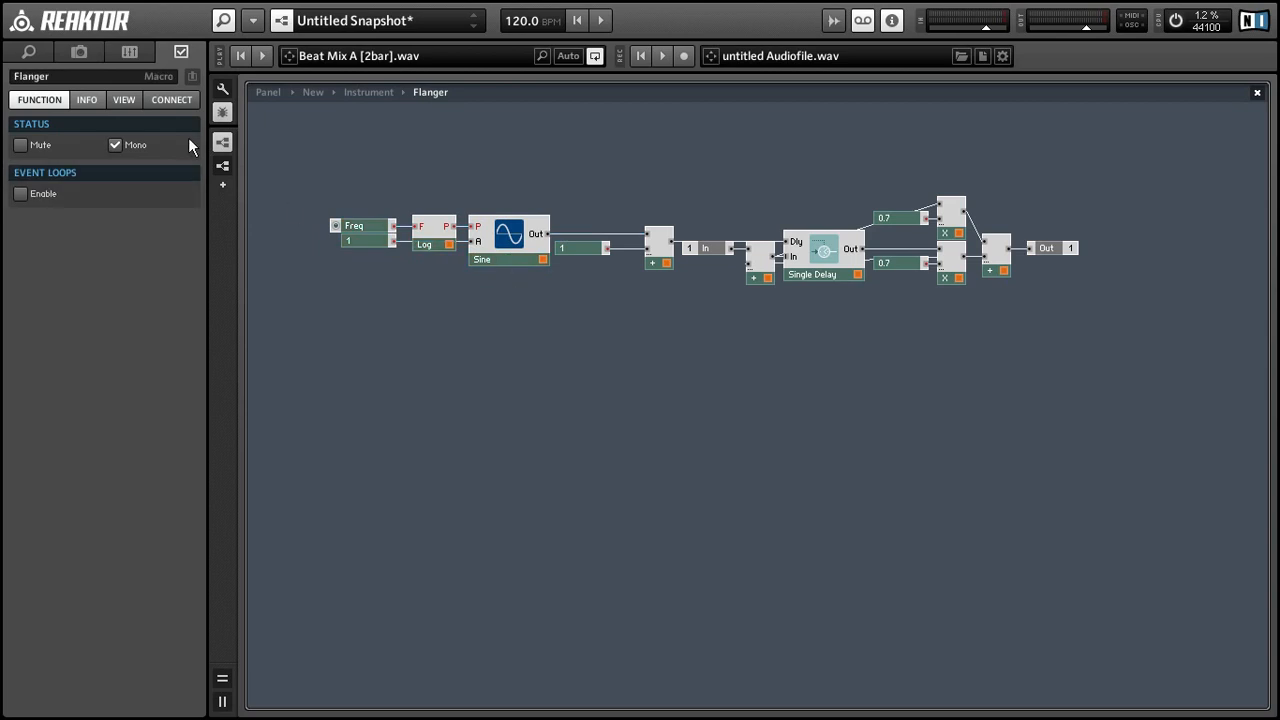
left_click(262, 55)
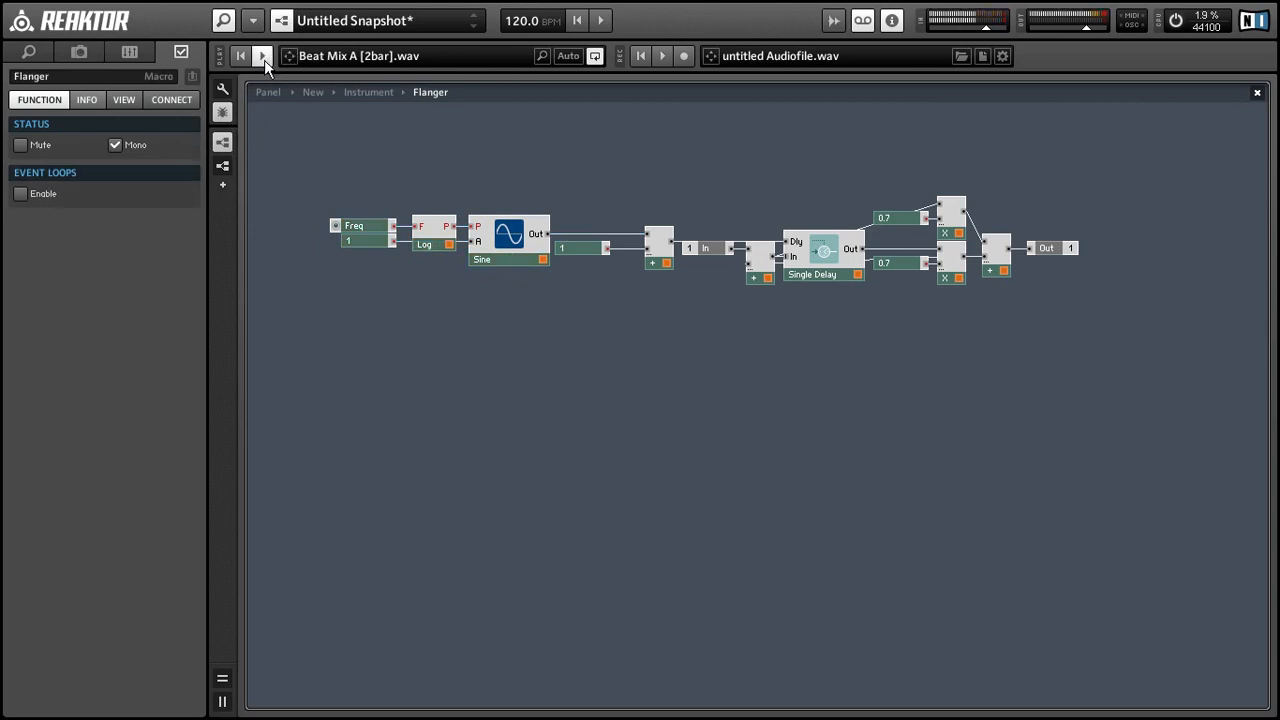
mouse_move(262, 56)
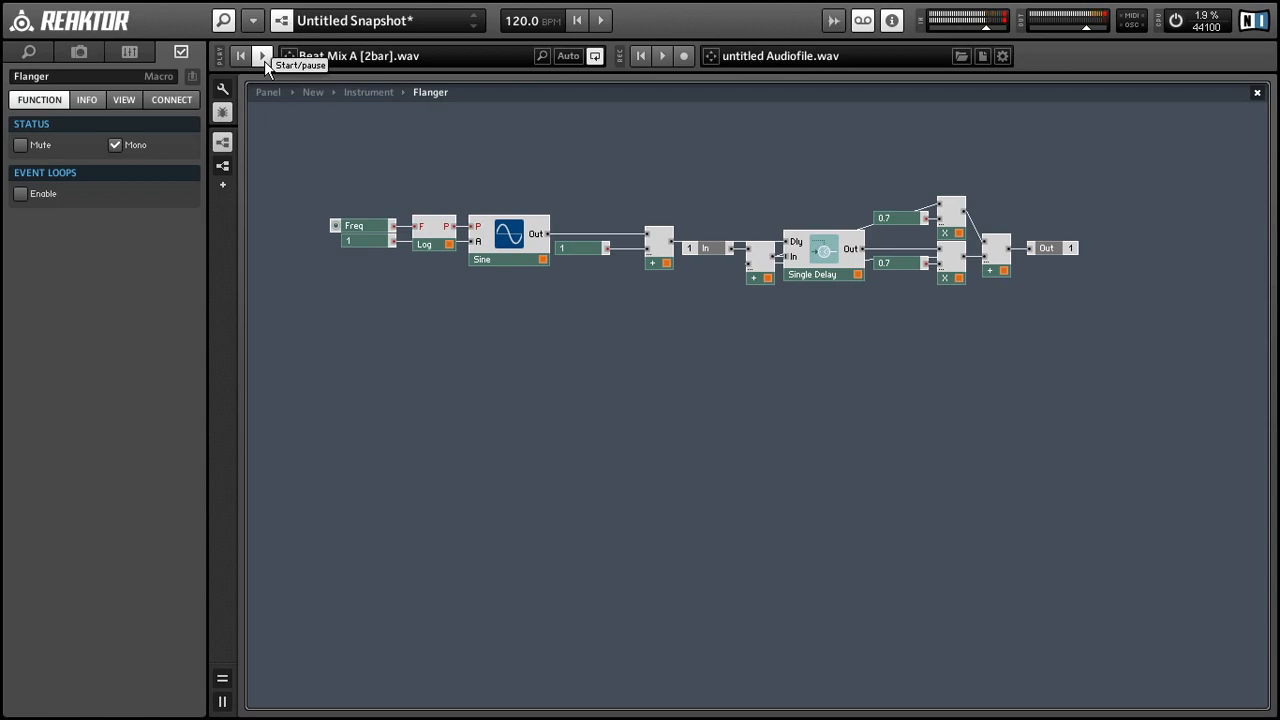
left_click(261, 56)
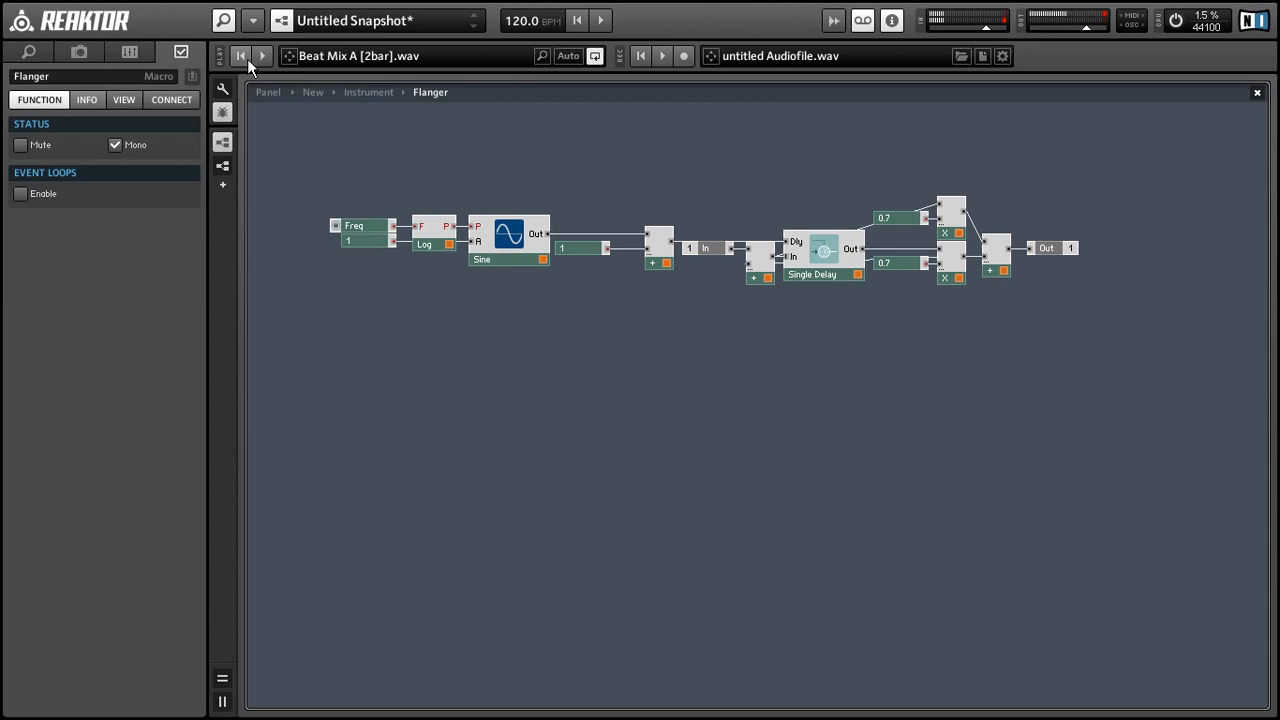
mouse_move(256, 82)
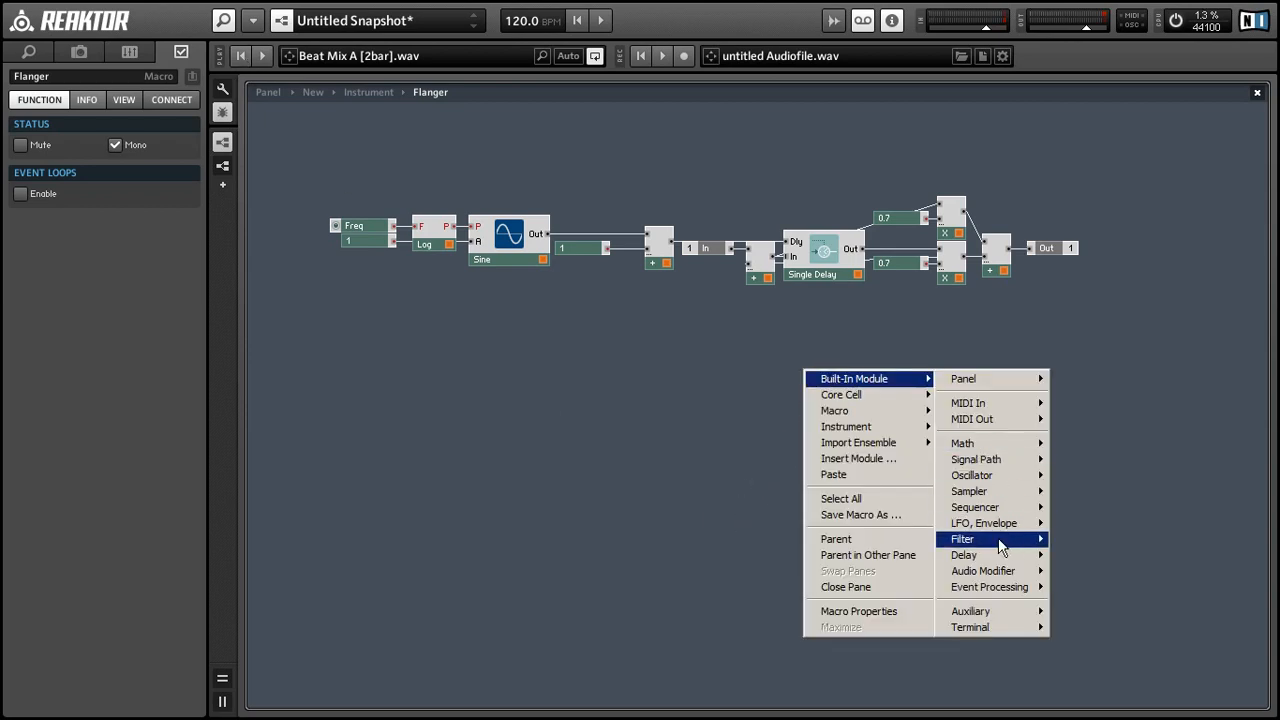
mouse_move(989, 587)
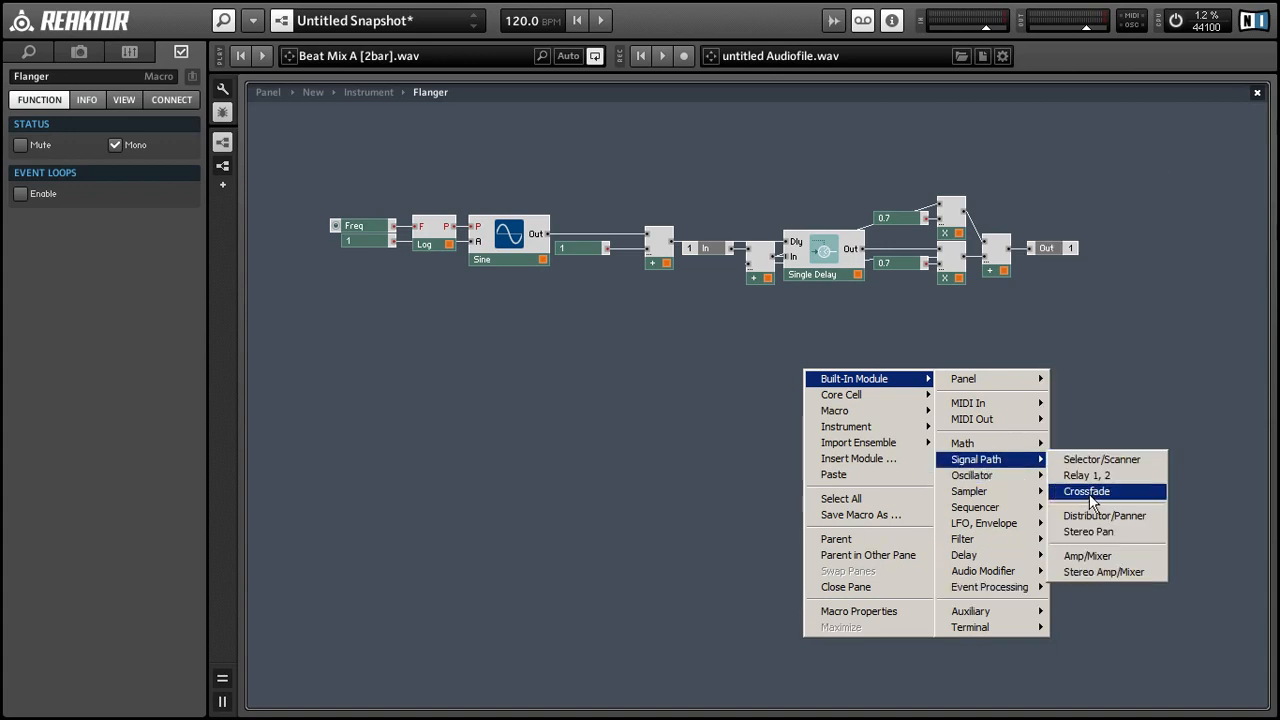
Insert a Crossfade between dry and flanged signals, controlled by a Big Knob Wet fader
left_click(1086, 491)
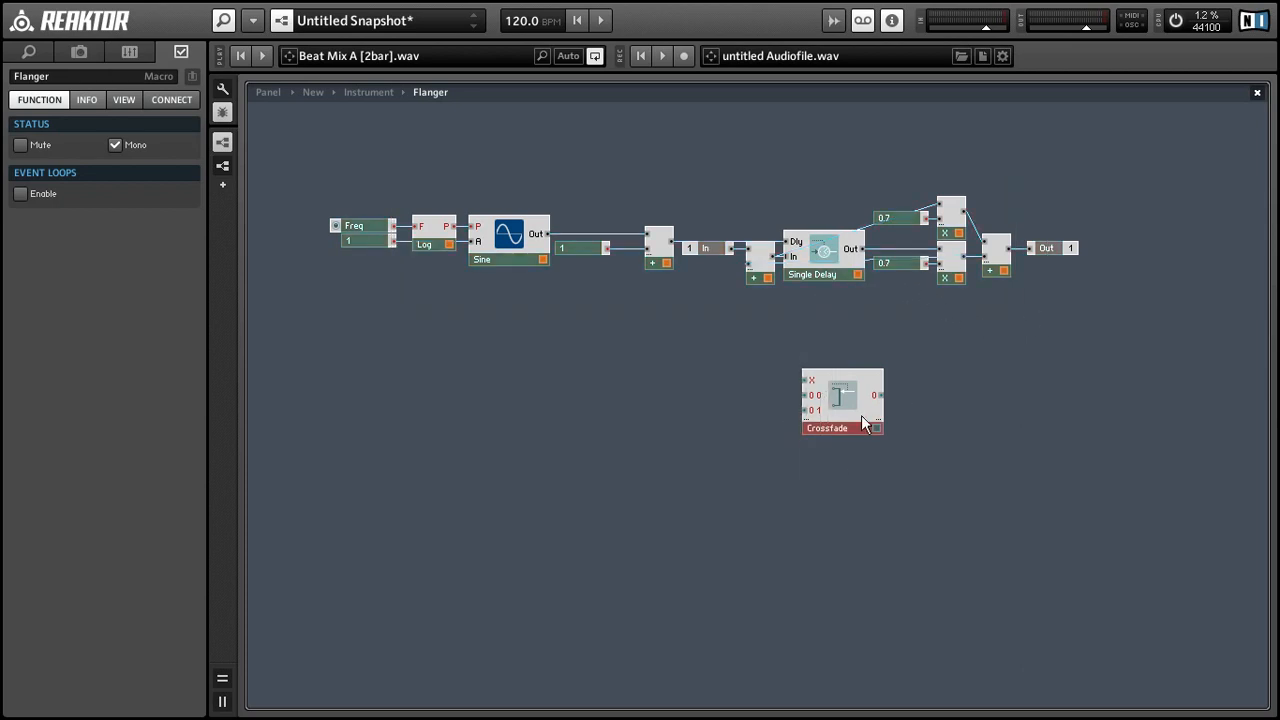
left_click_drag(842, 402, 1048, 157)
type("we")
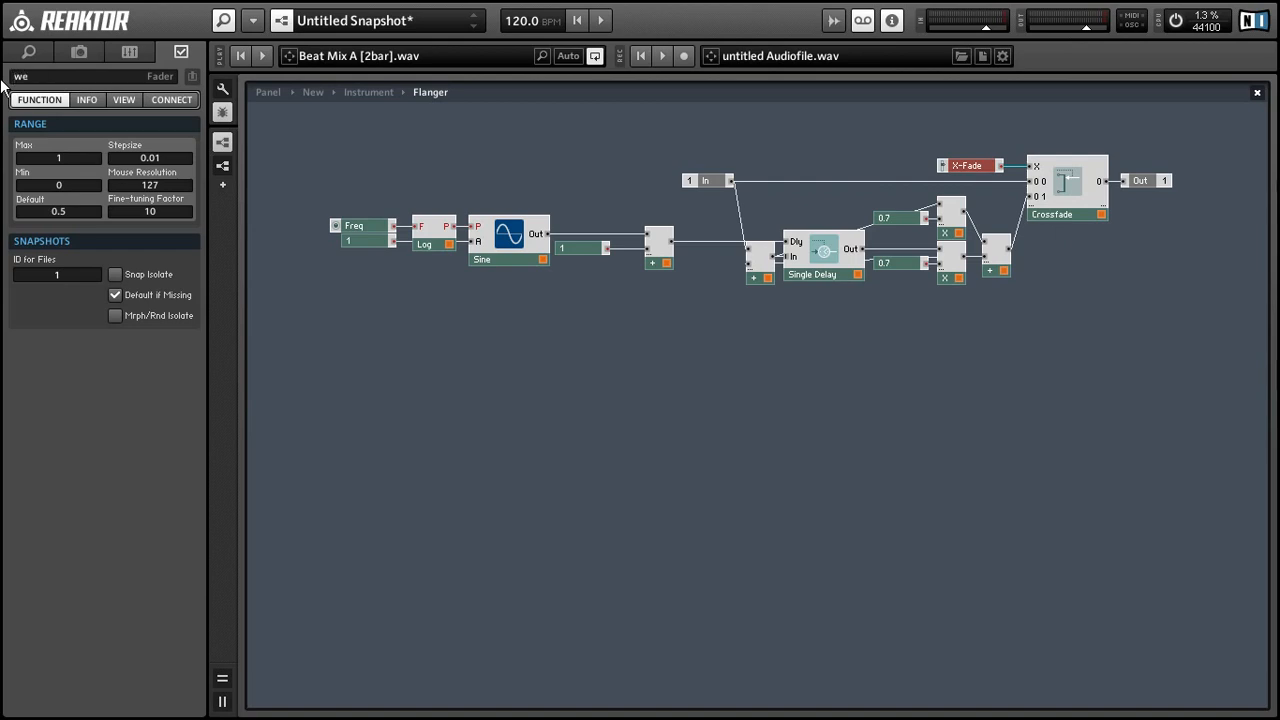
left_click(124, 99)
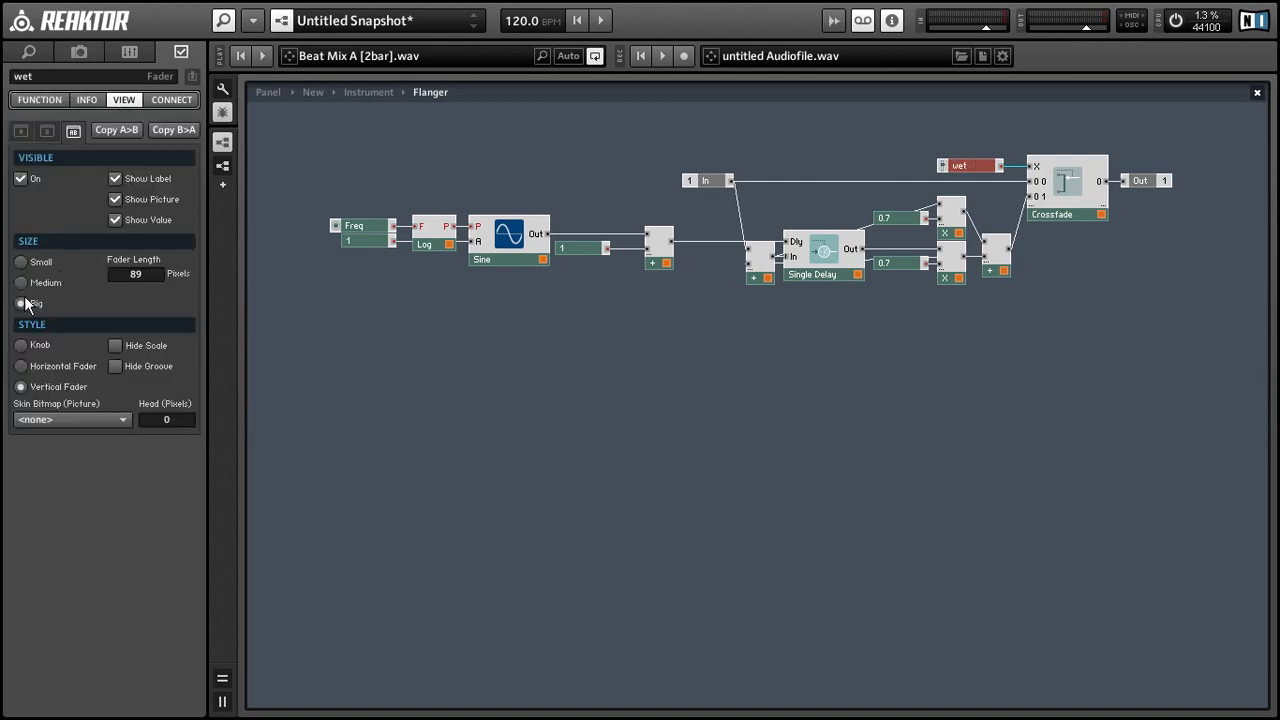
left_click(21, 345)
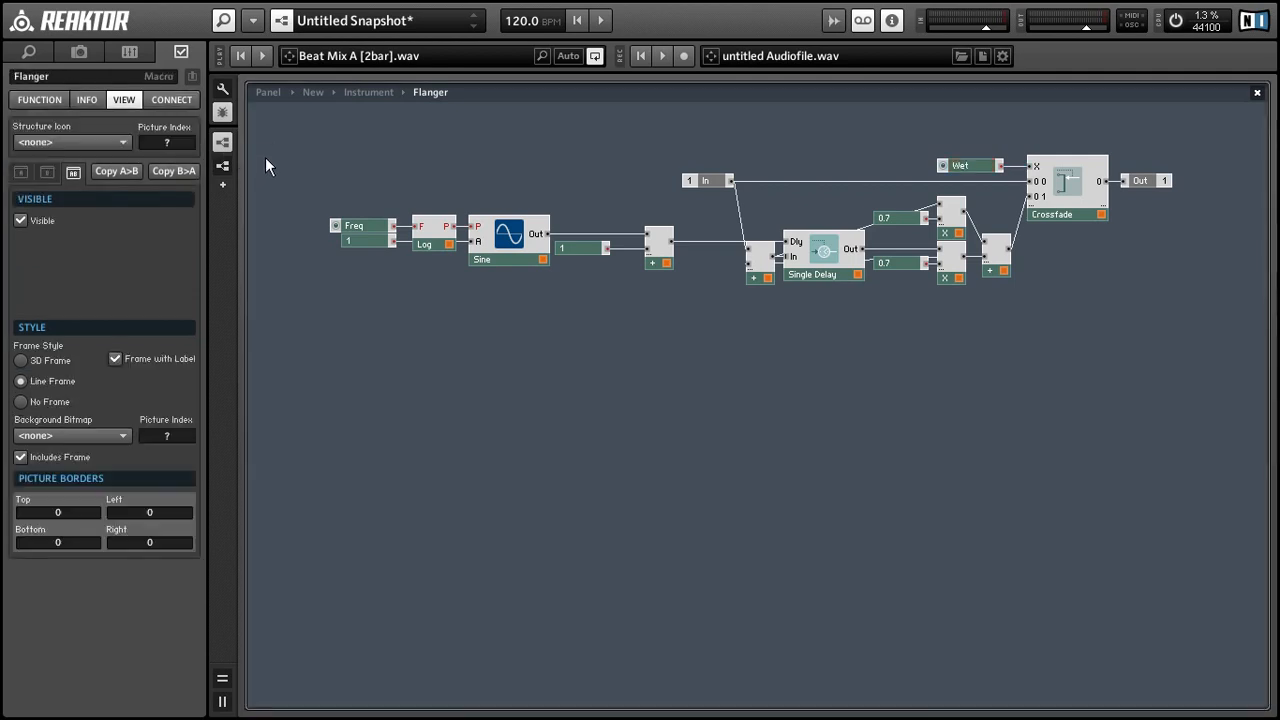
left_click(222, 88)
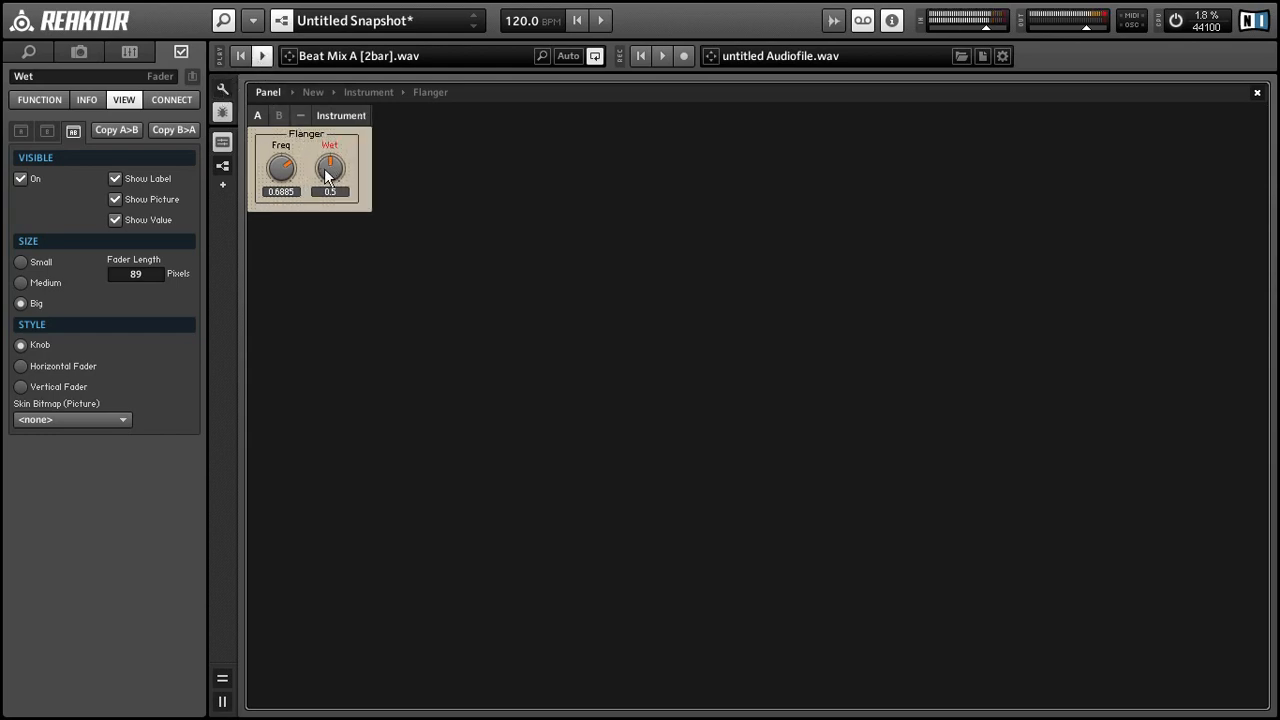
Turn the Flanger's Wet knob up, down, then up to 1 for fully wet
left_click_drag(330, 167, 330, 130)
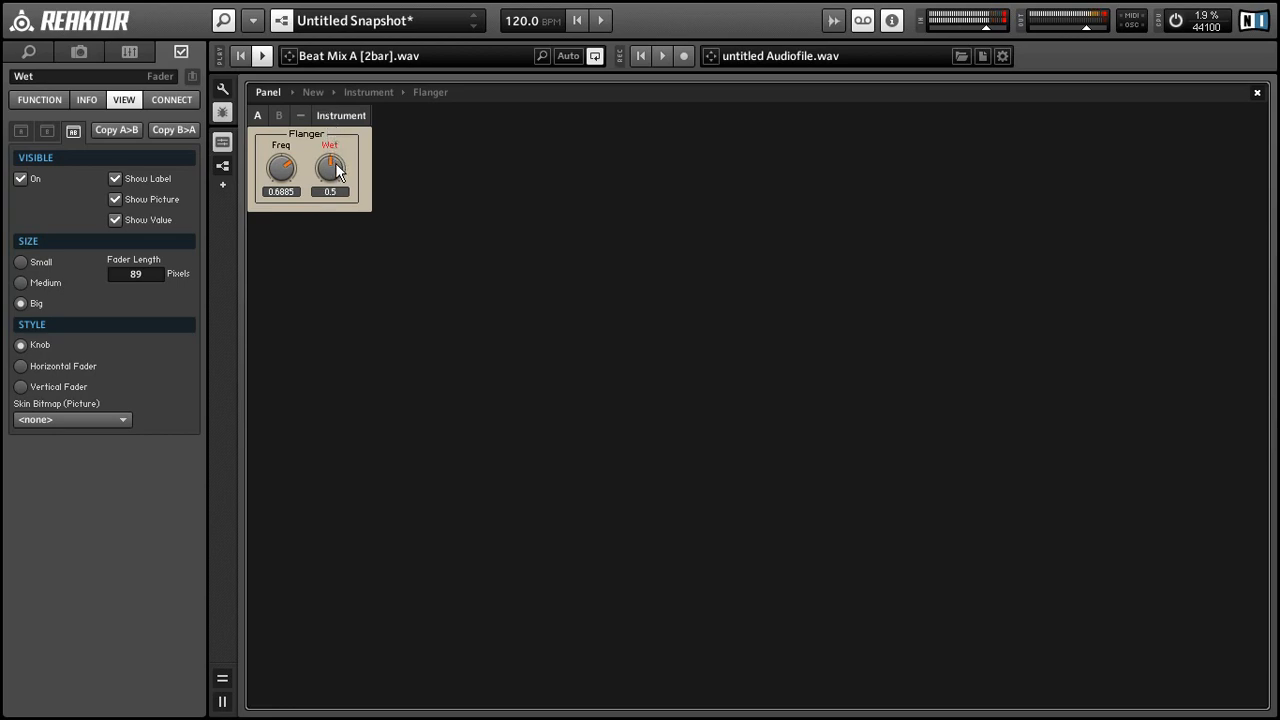
left_click_drag(330, 167, 343, 205)
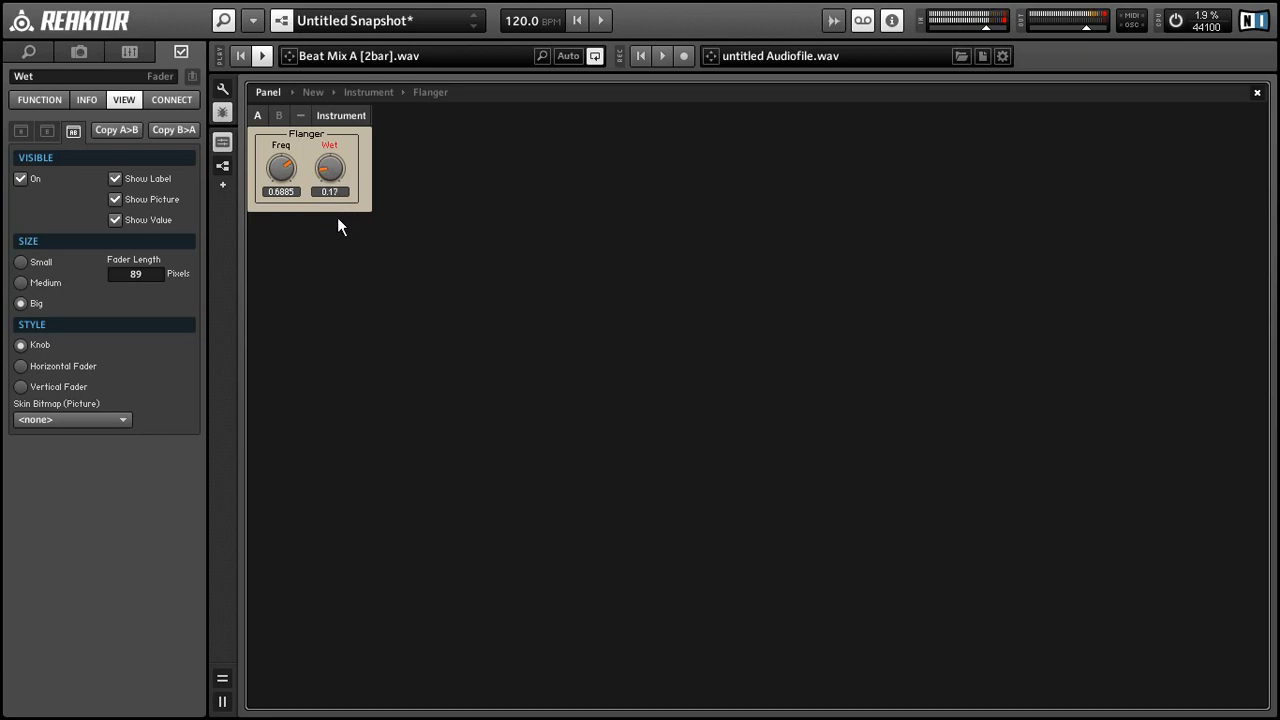
left_click_drag(330, 167, 332, 160)
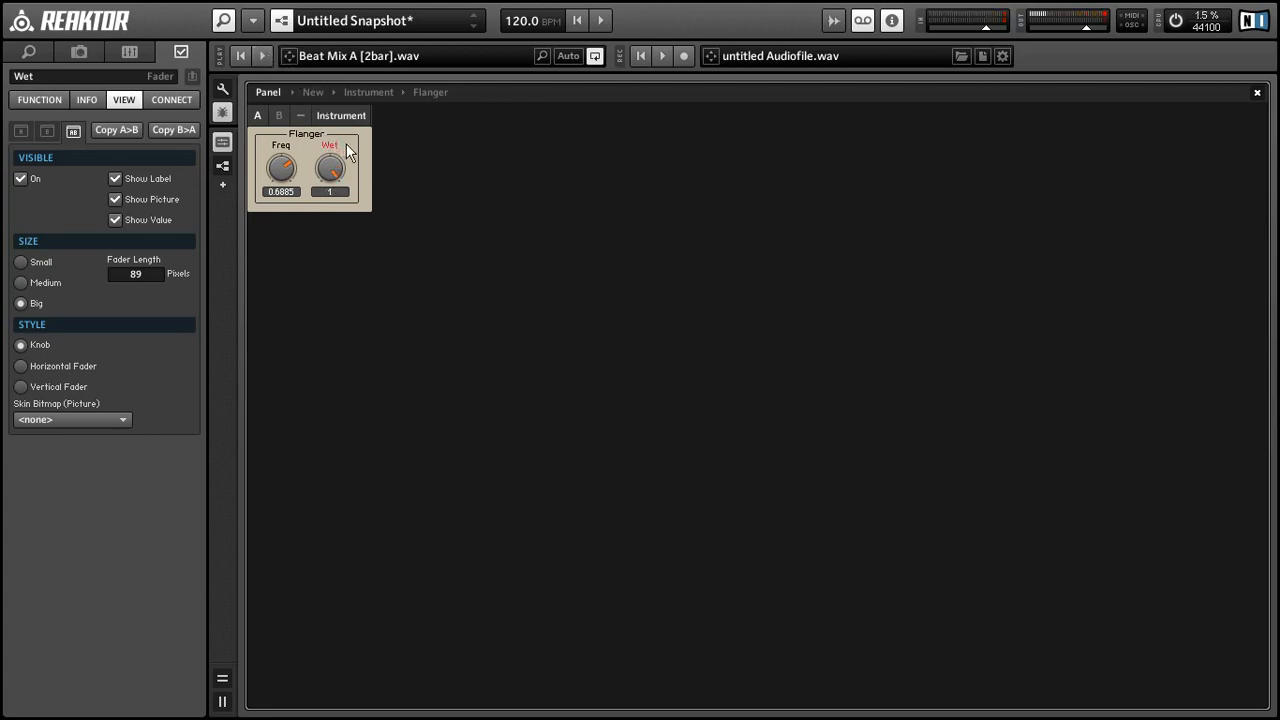
mouse_move(363, 147)
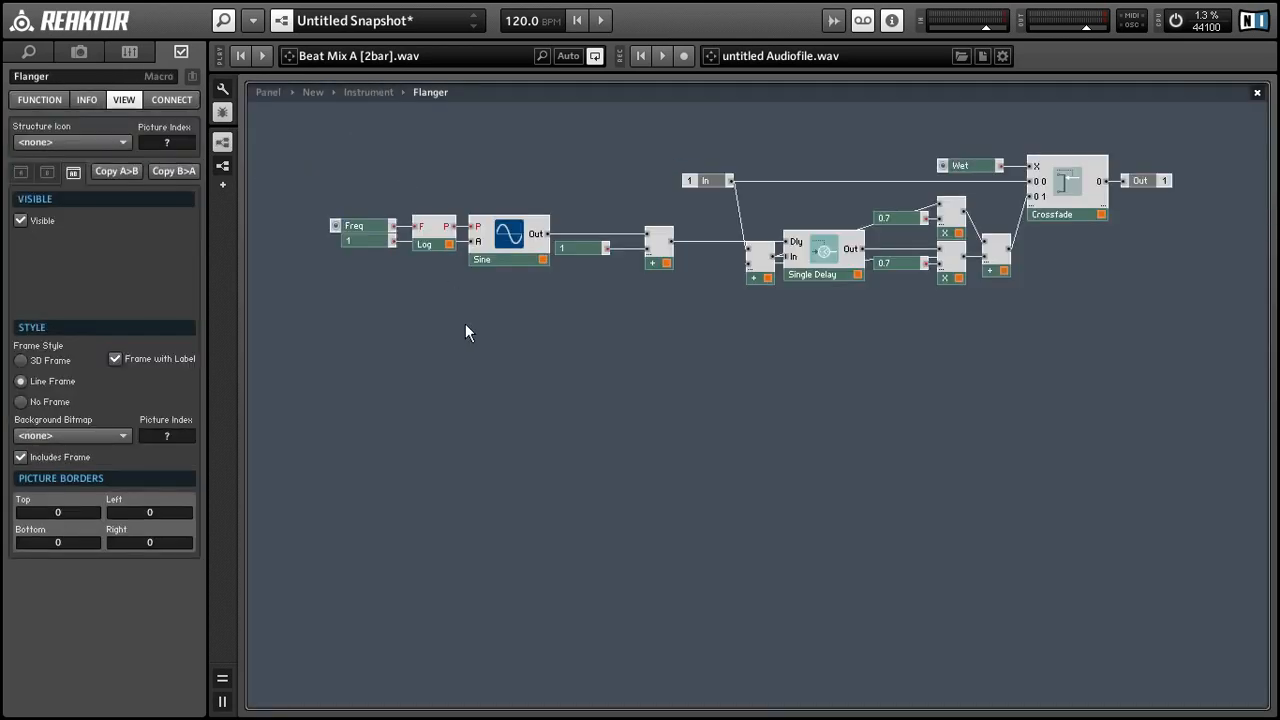
mouse_move(428, 332)
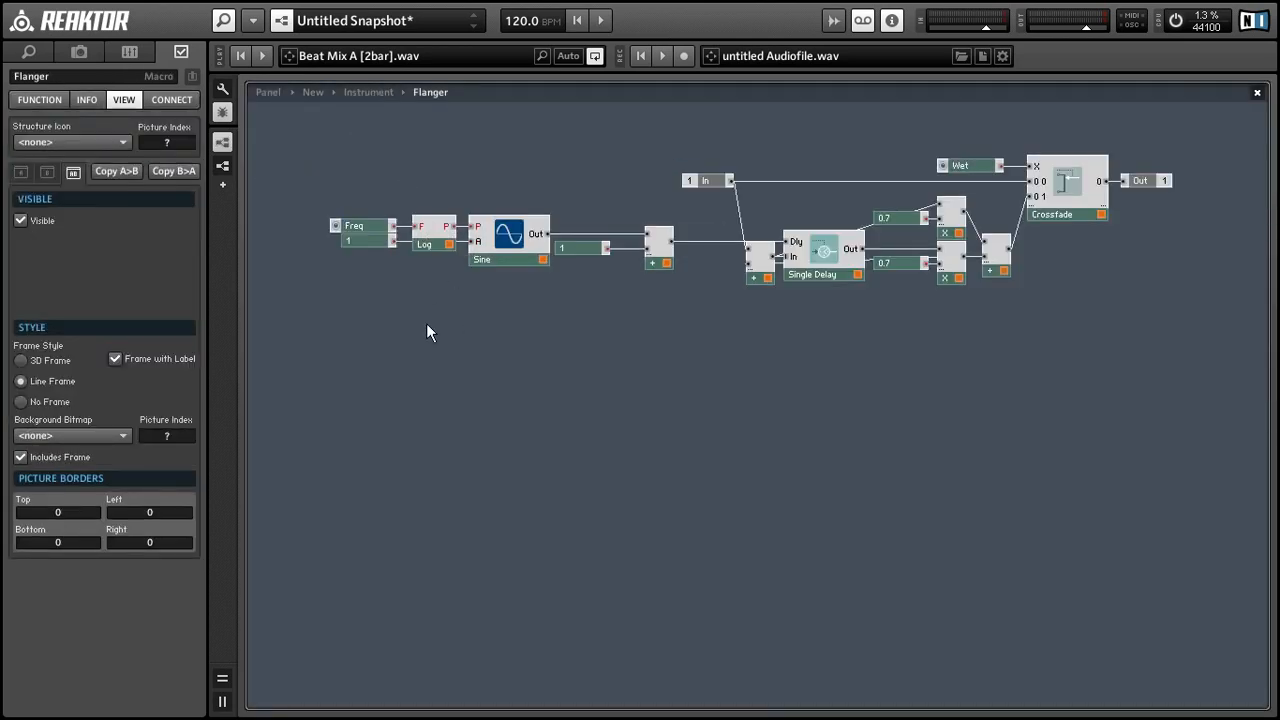